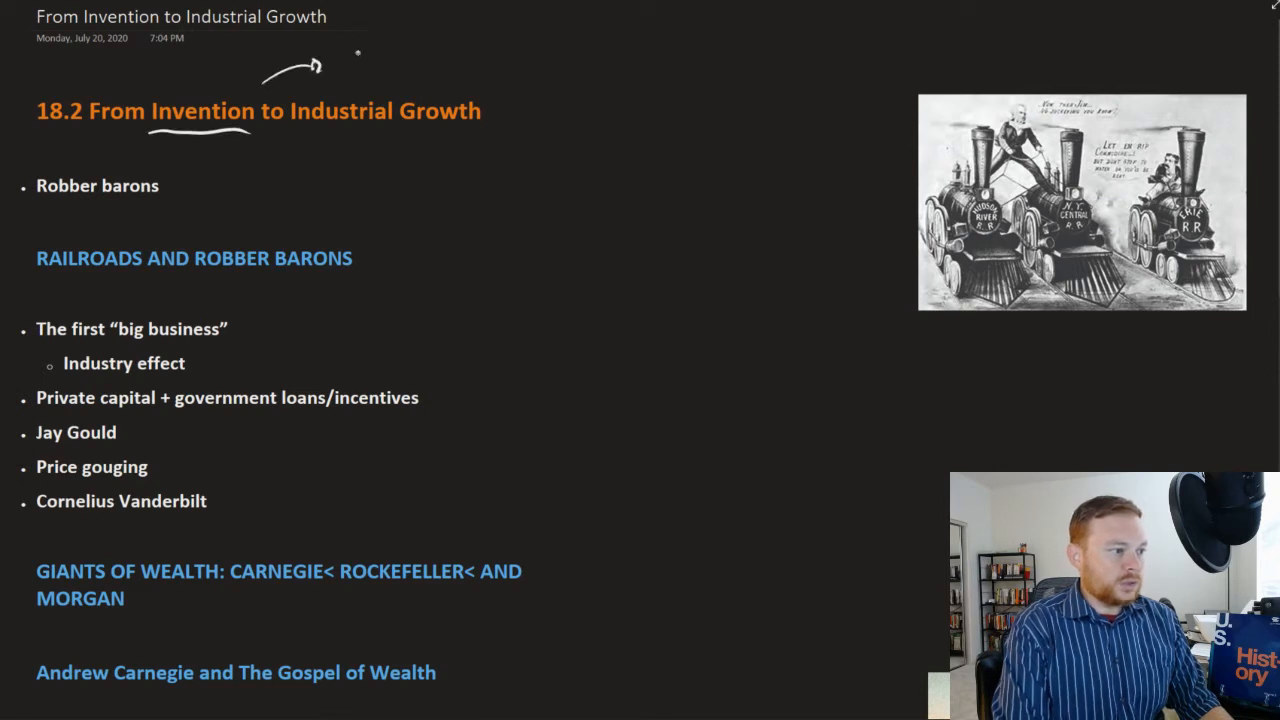
Step: Handwrite '18.1 Inventions' by the title and 'very rich + wealthy + powerful' beside robber barons
type("18.1 INVENTIONS")
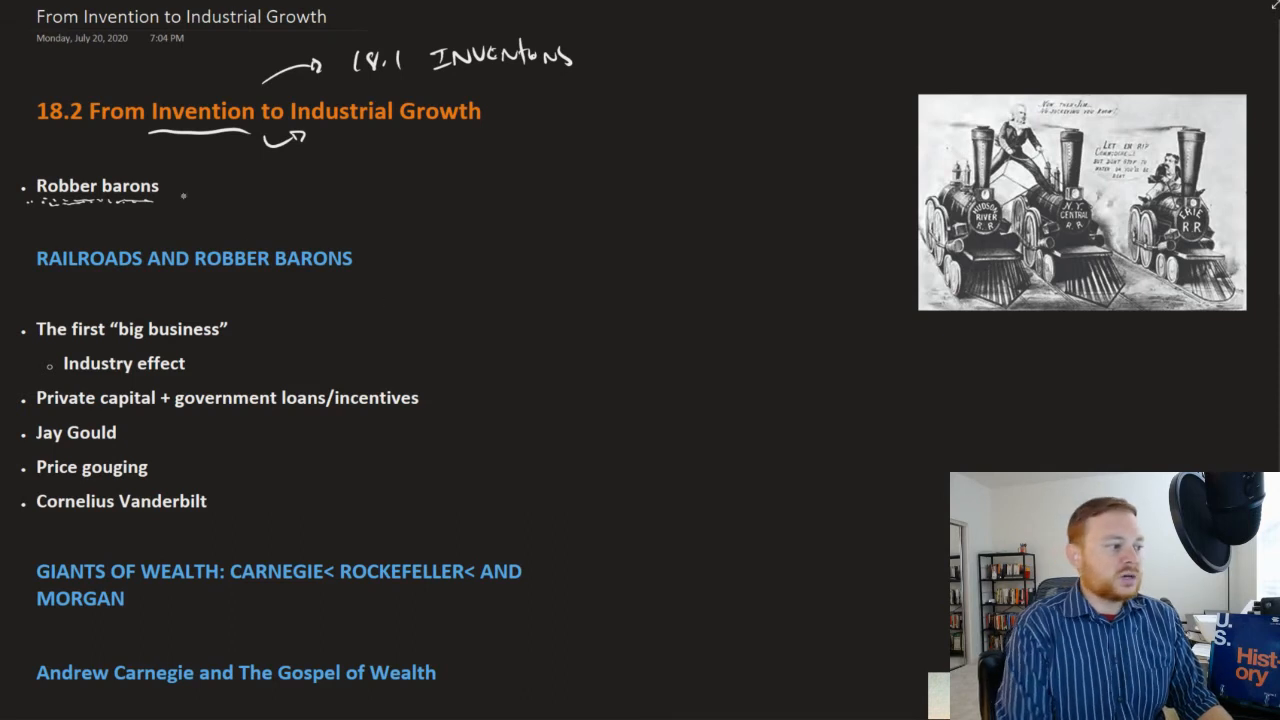
mouse_move(736, 252)
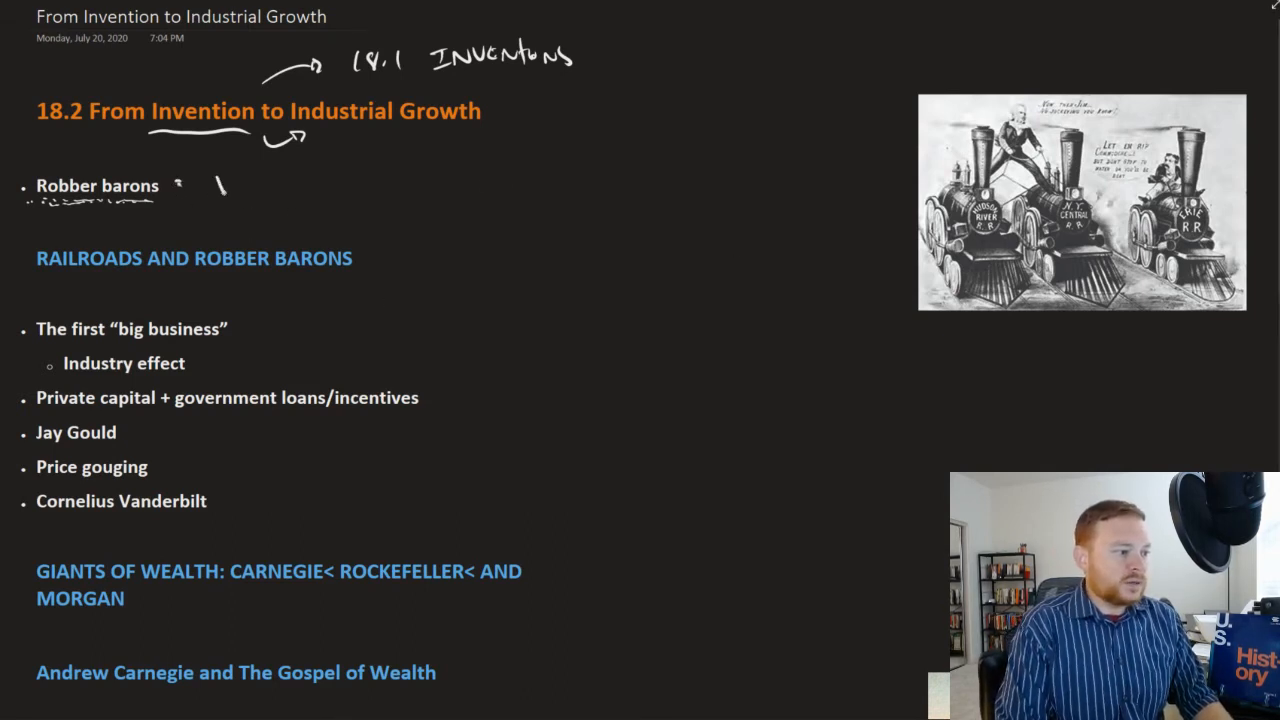
type("VERY r")
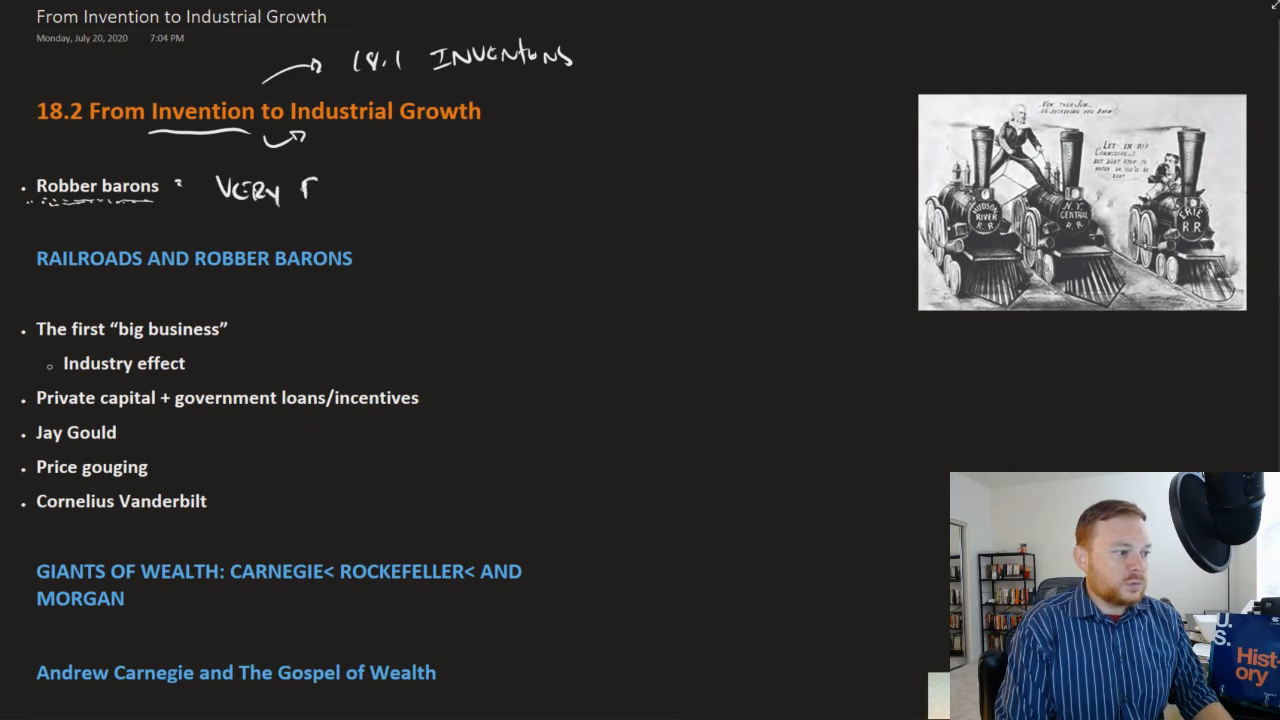
type("Rich + WEALth")
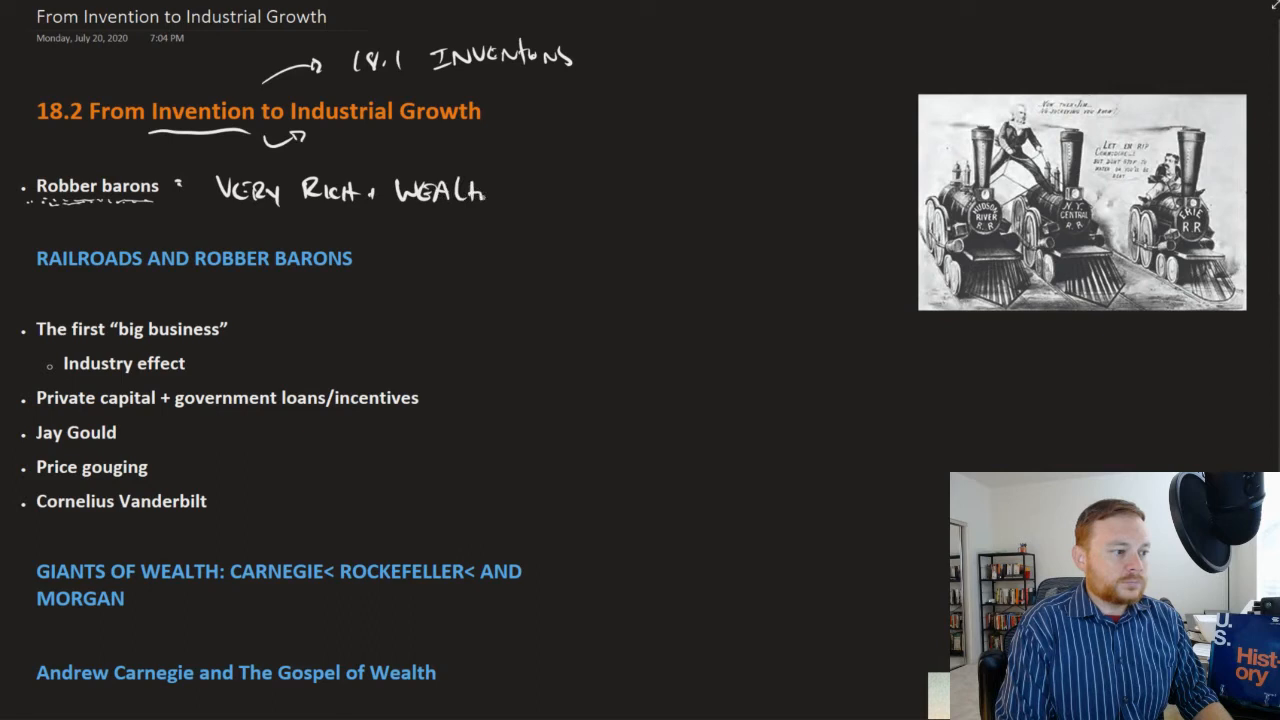
type("WEALTHY + Po")
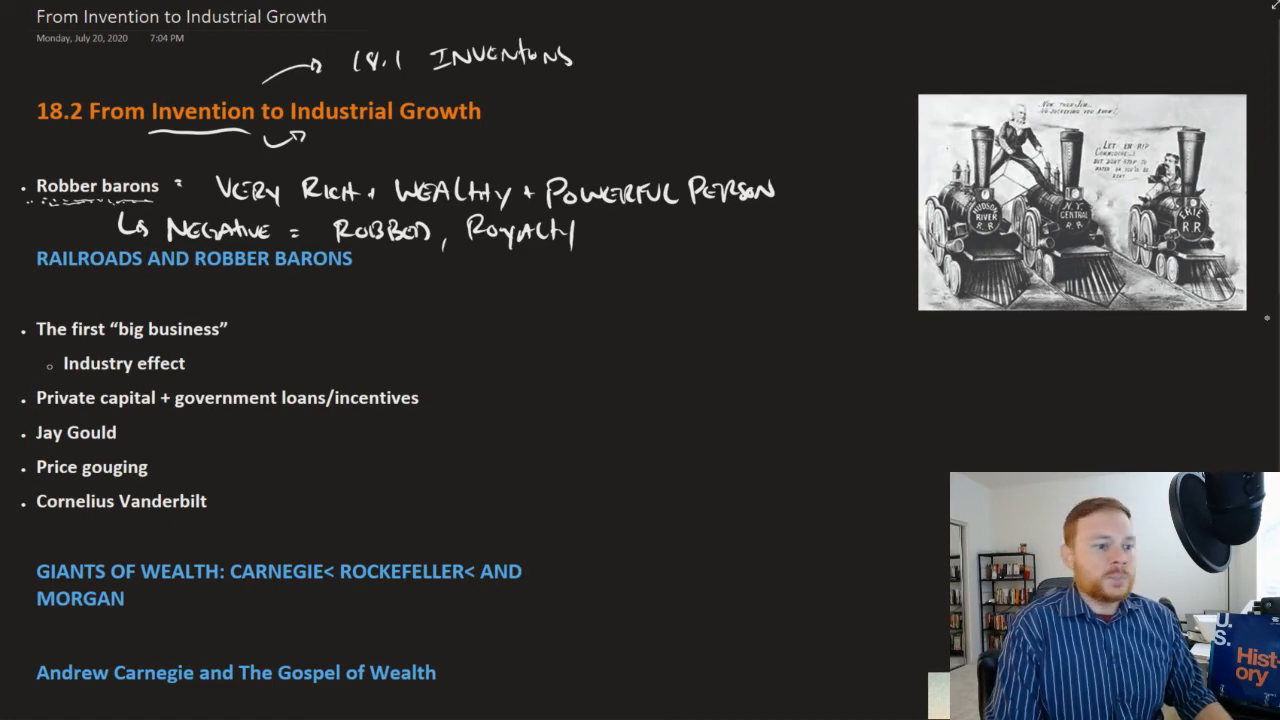
Step: Underline the railroads heading and begin inking 'Railroads were...' beside Industry effect
scroll("down", 3)
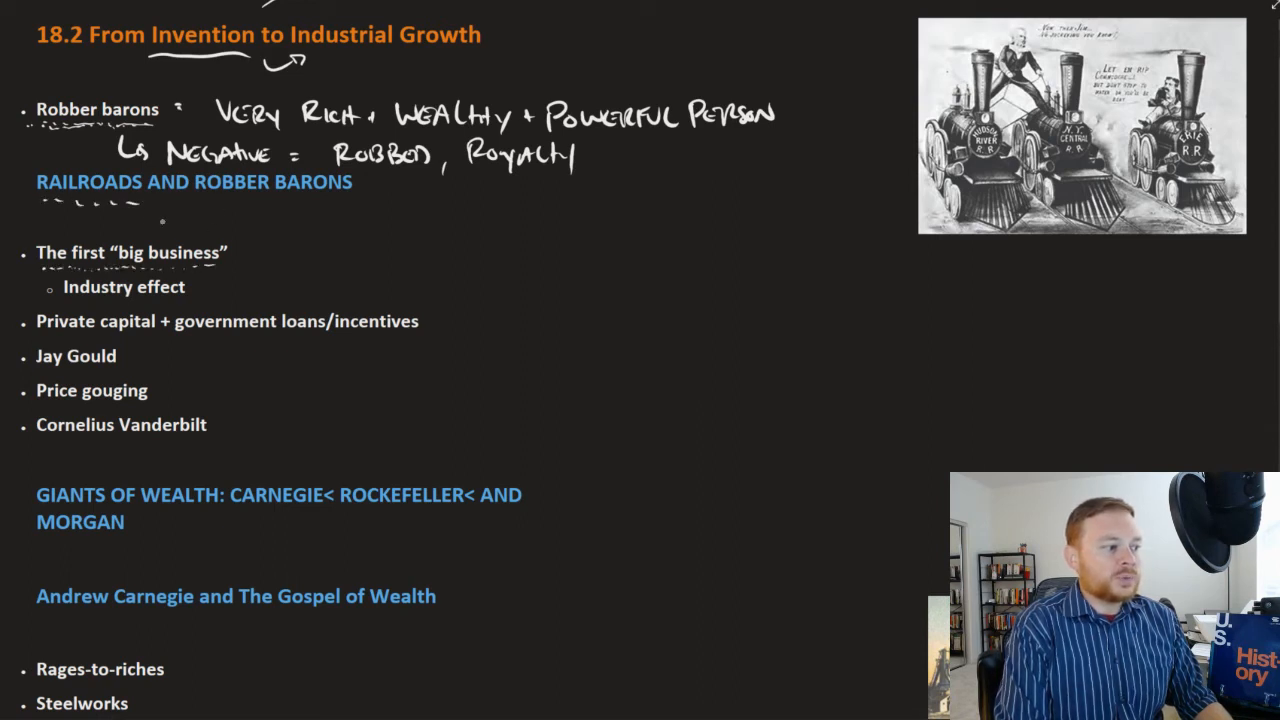
mouse_move(120, 224)
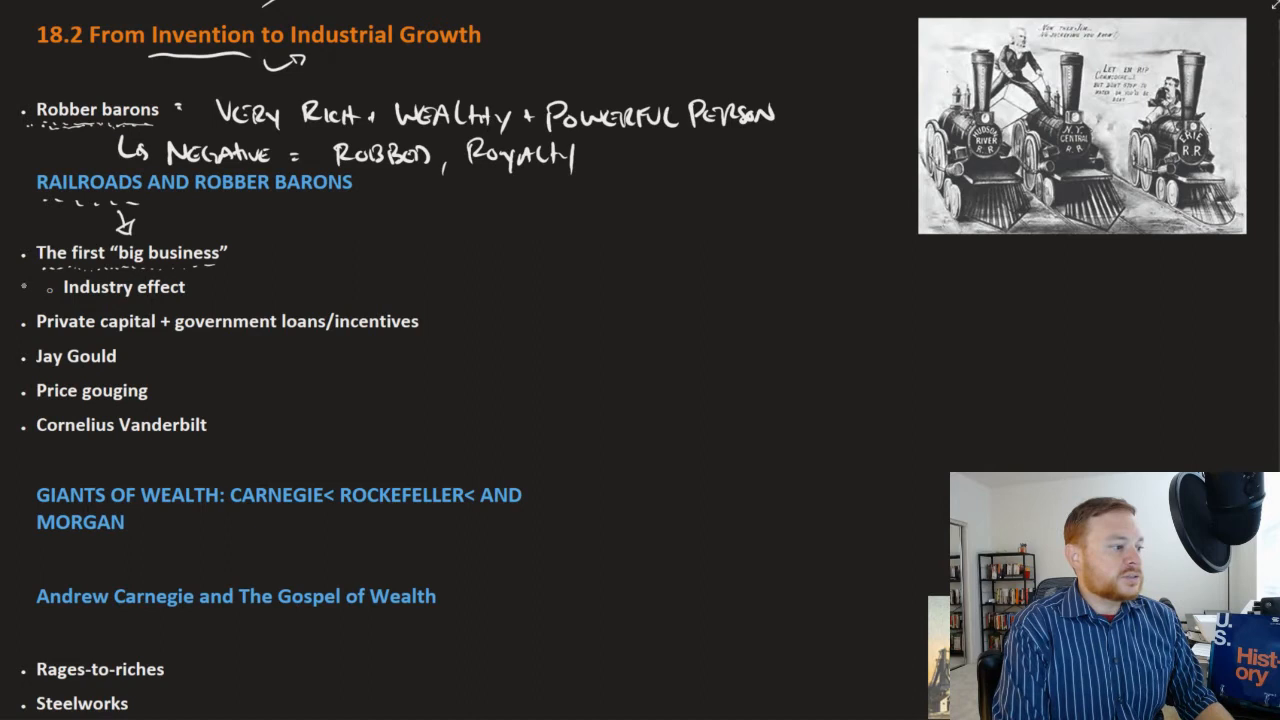
mouse_move(30, 288)
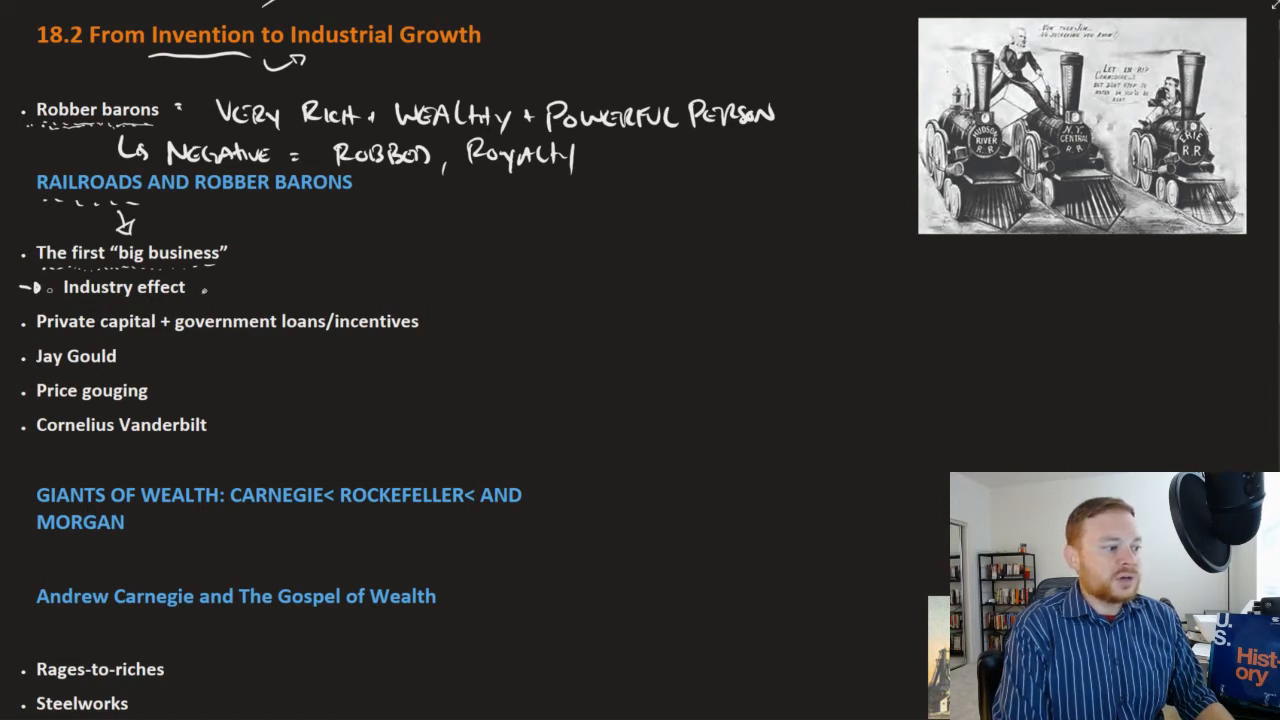
type("RA")
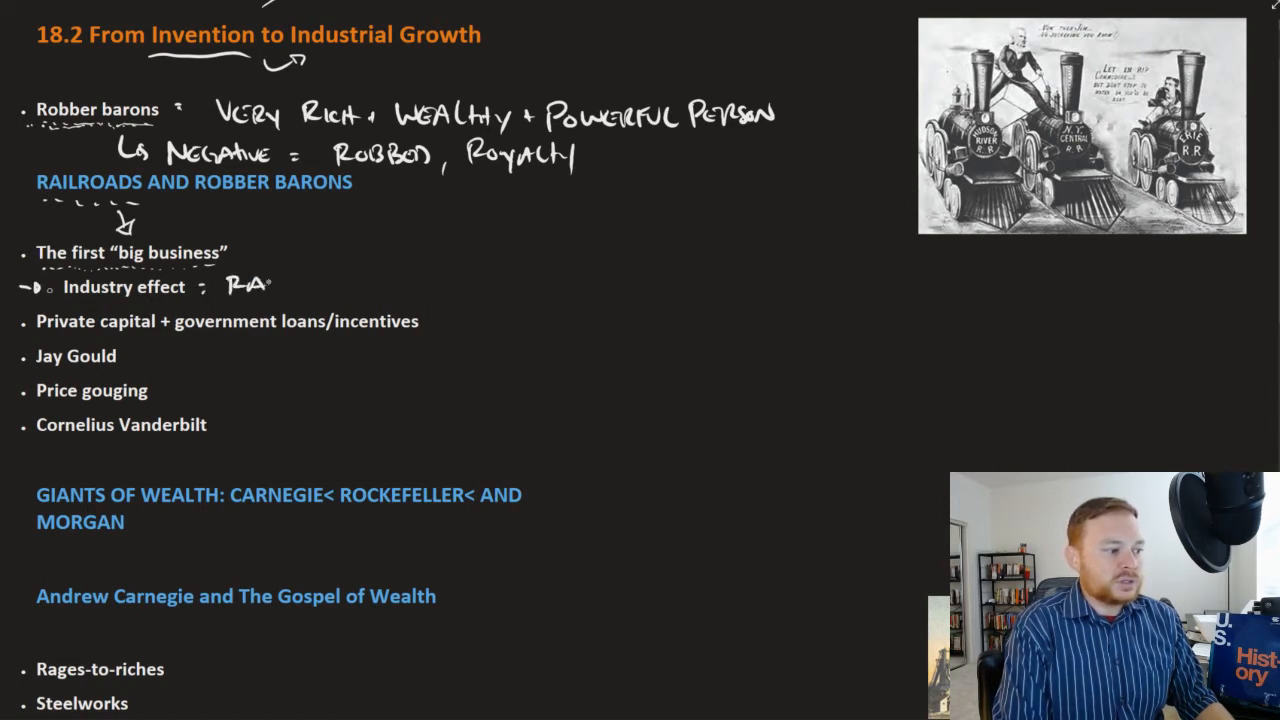
type("RAILROAD WERE CONNECTED TO ALL OTHER PARTS OF THE ECONOMY")
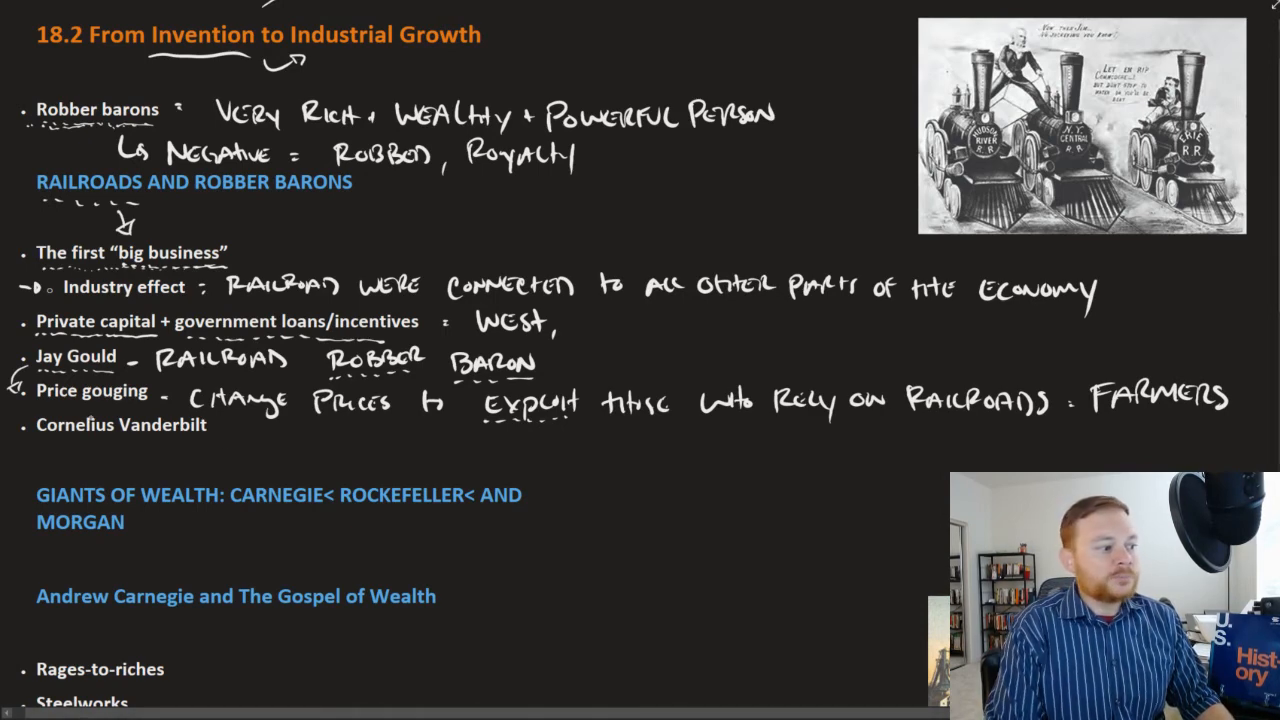
Step: Ink 'railroad – less cutthroat' under the Cornelius Vanderbilt bullet
scroll("down", 3)
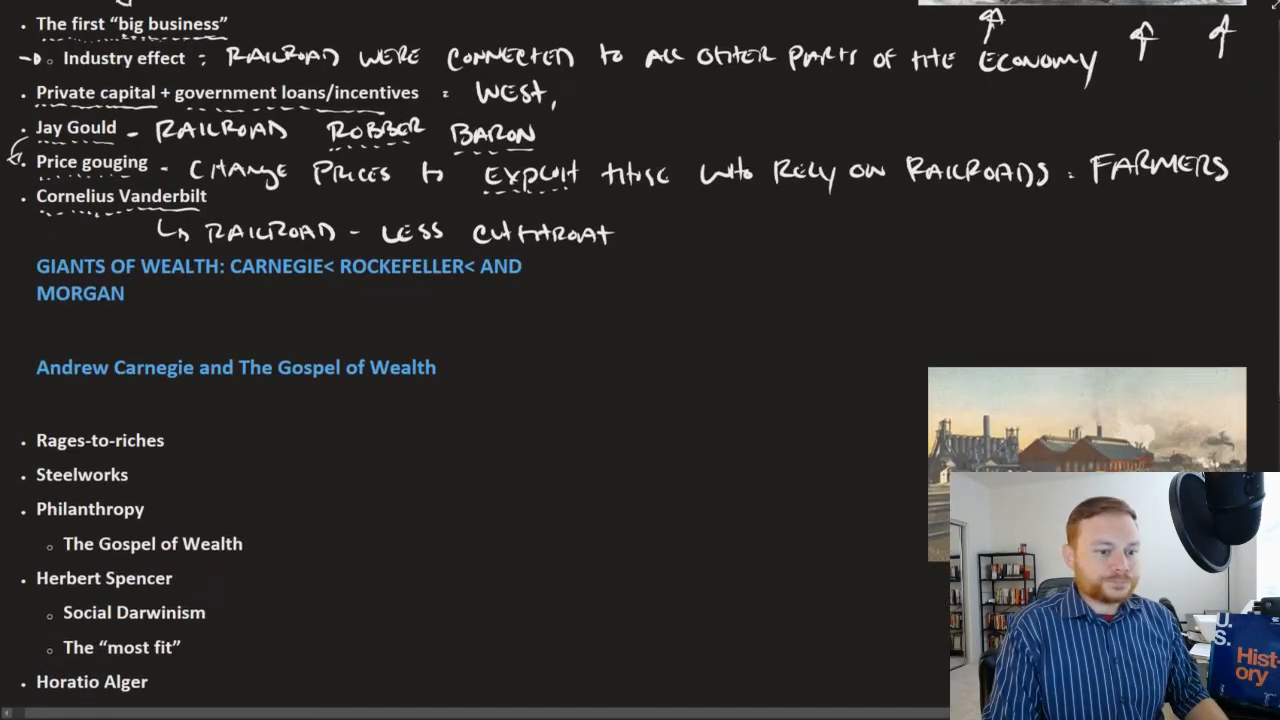
Step: Ink 'very poor → very rich' by Rags-to-riches and 'Immigrant' under the Carnegie heading
scroll("down", 3)
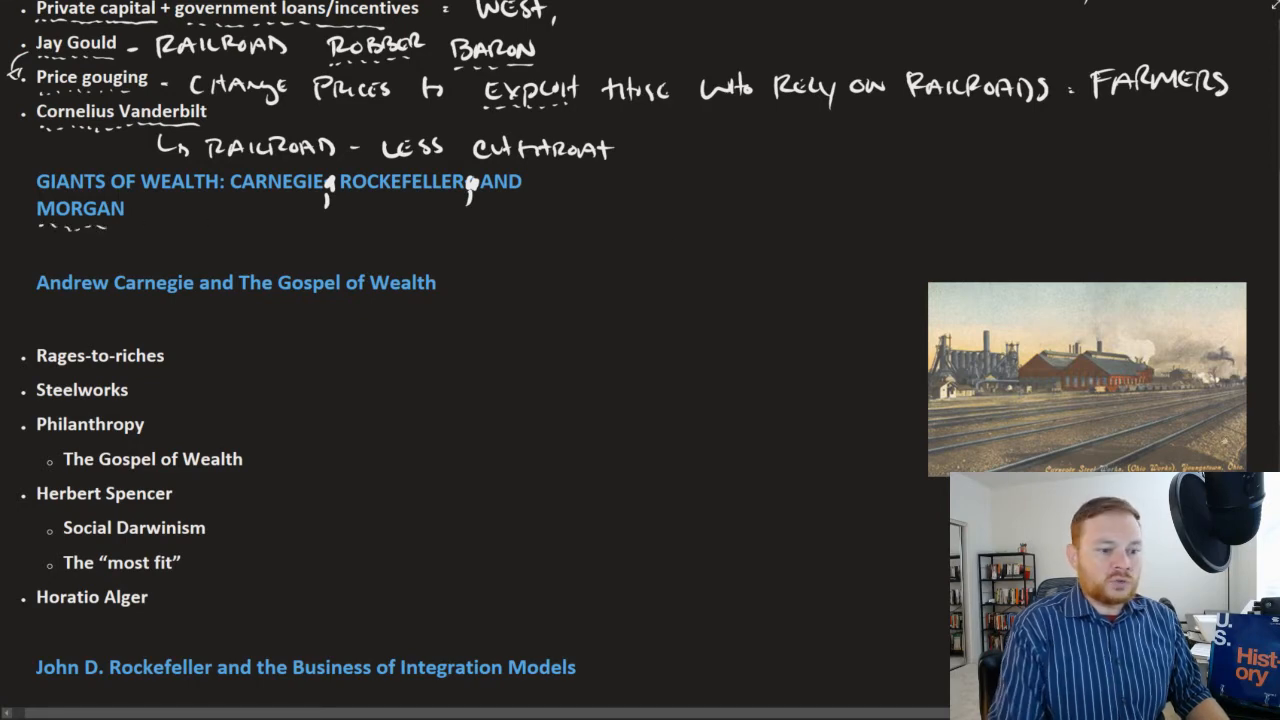
scroll("down", 3)
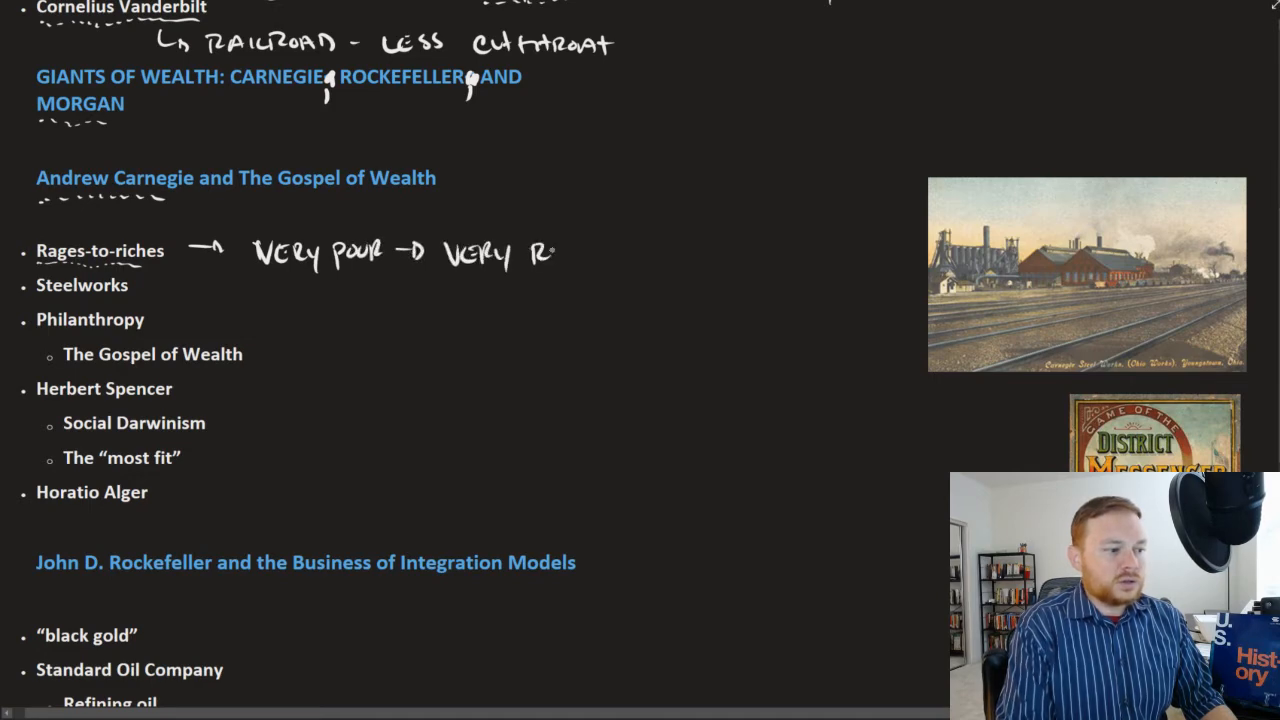
type("RICH")
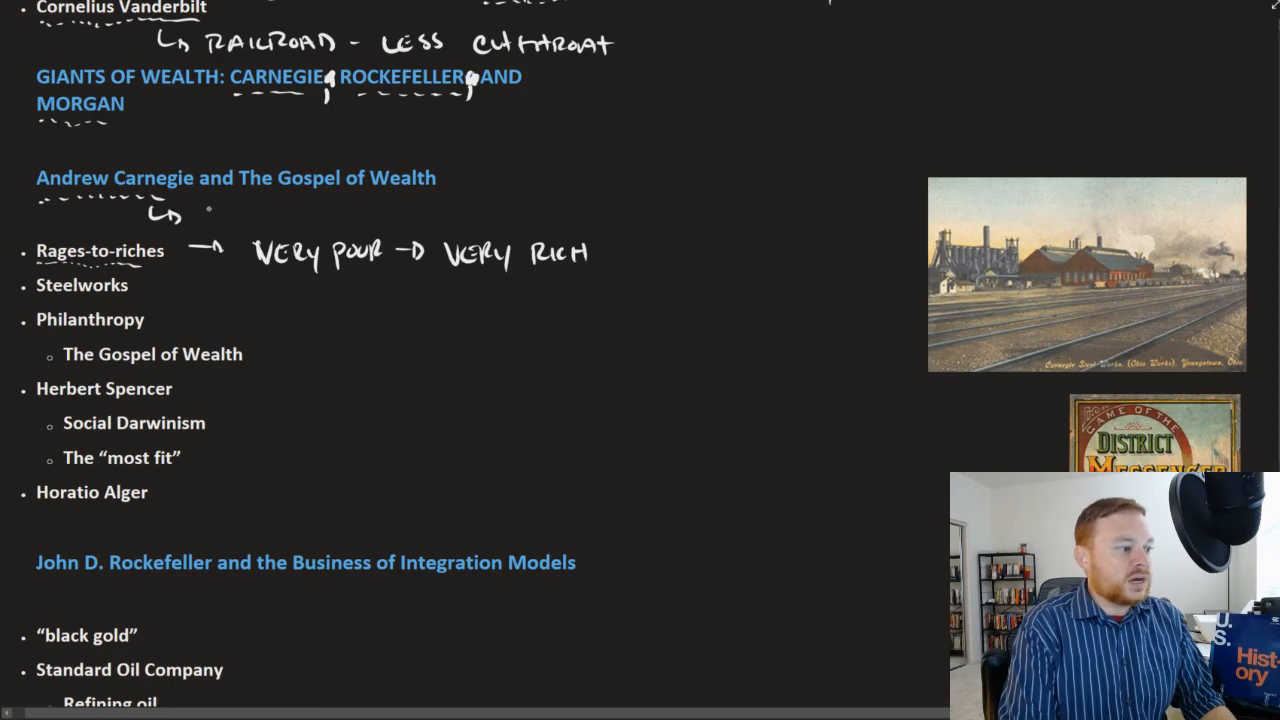
type("Immig")
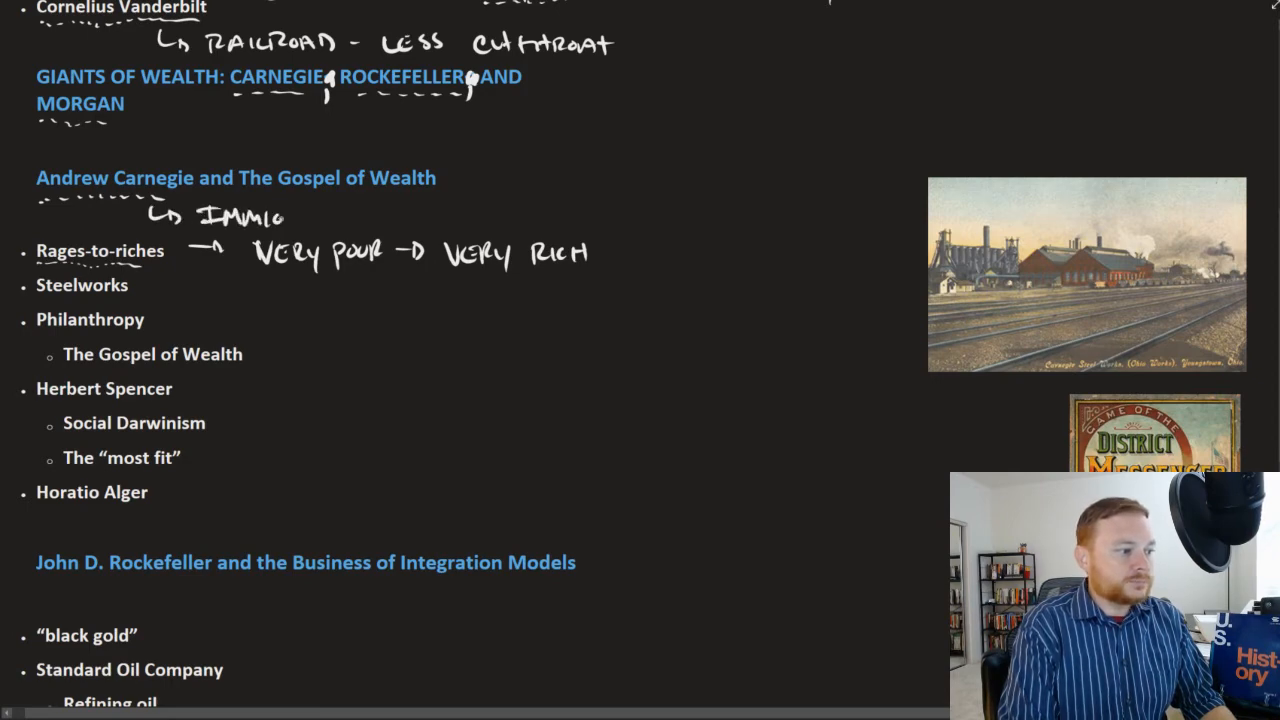
type("RANT")
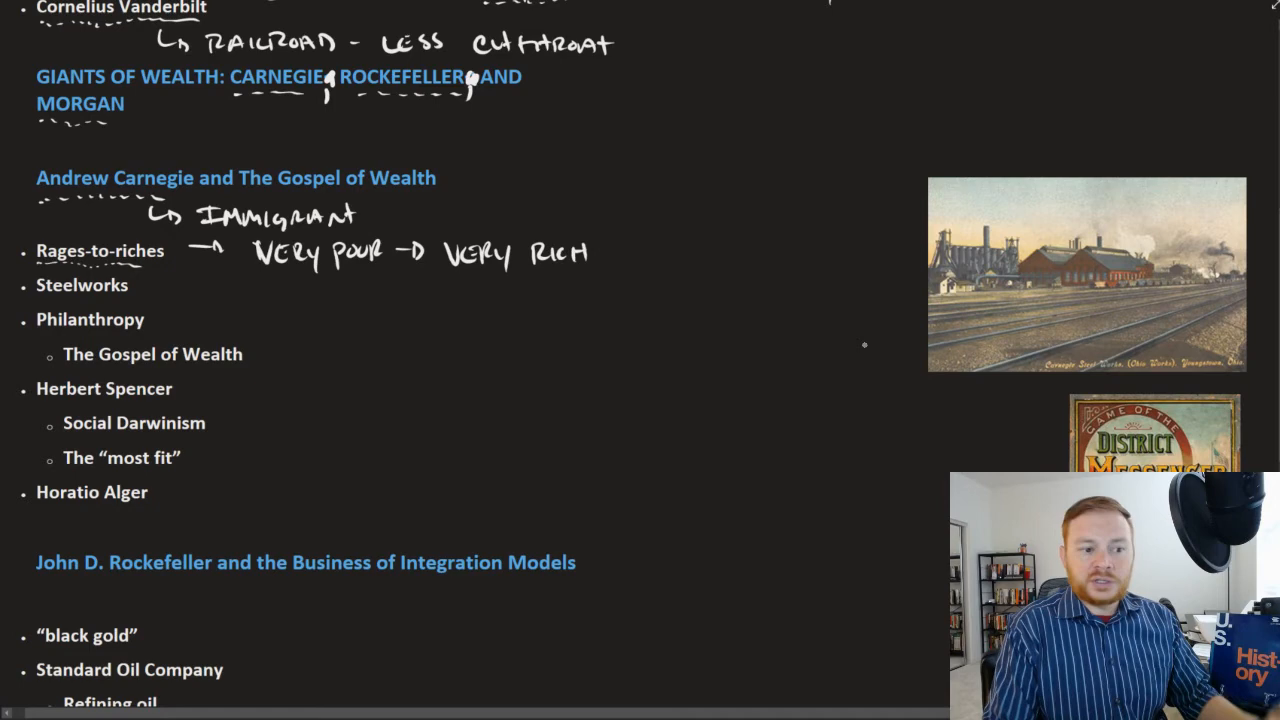
mouse_move(732, 276)
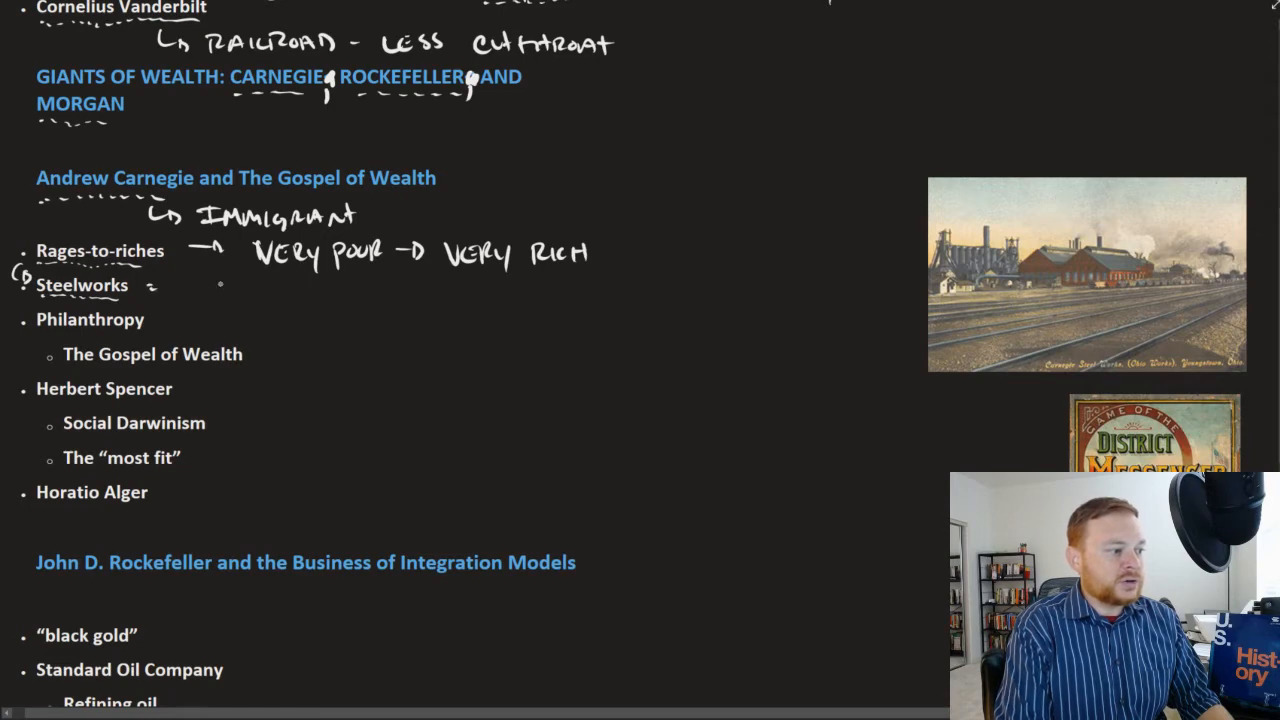
Step: Ink 'Steel – 80% of all steel in the U.S.' next to the Steelworks bullet
type("Steel")
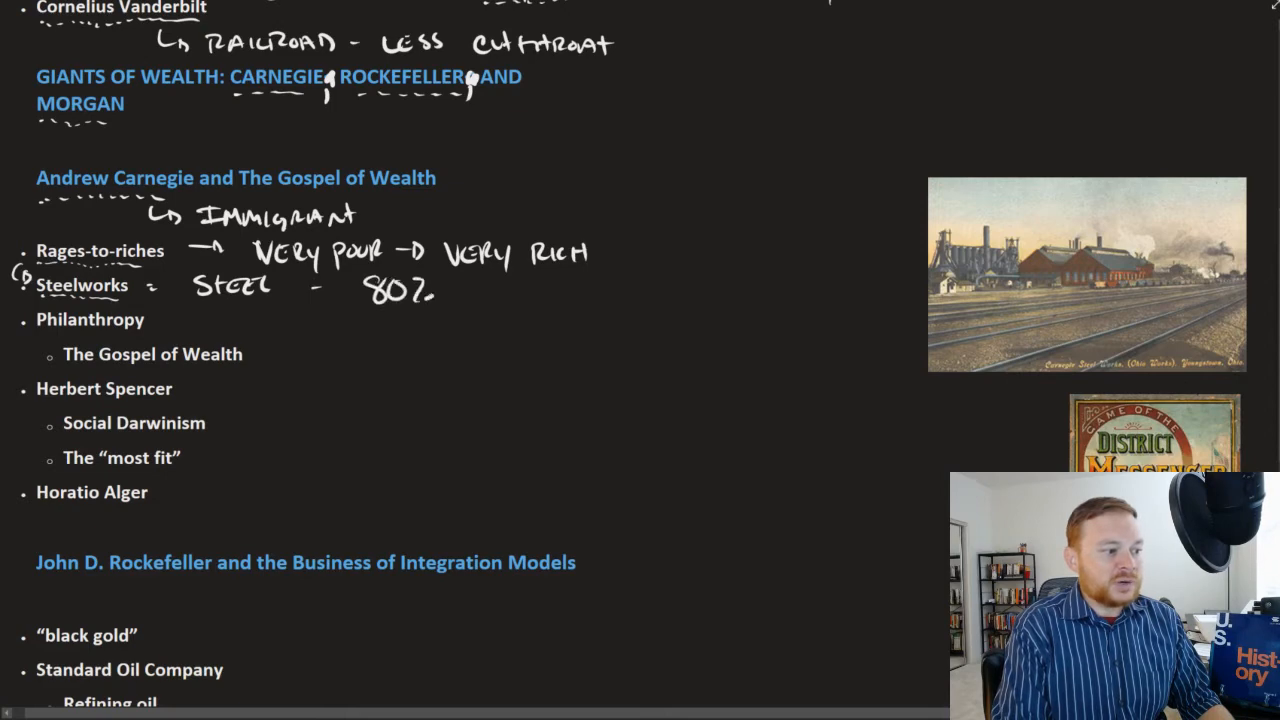
type("OF A")
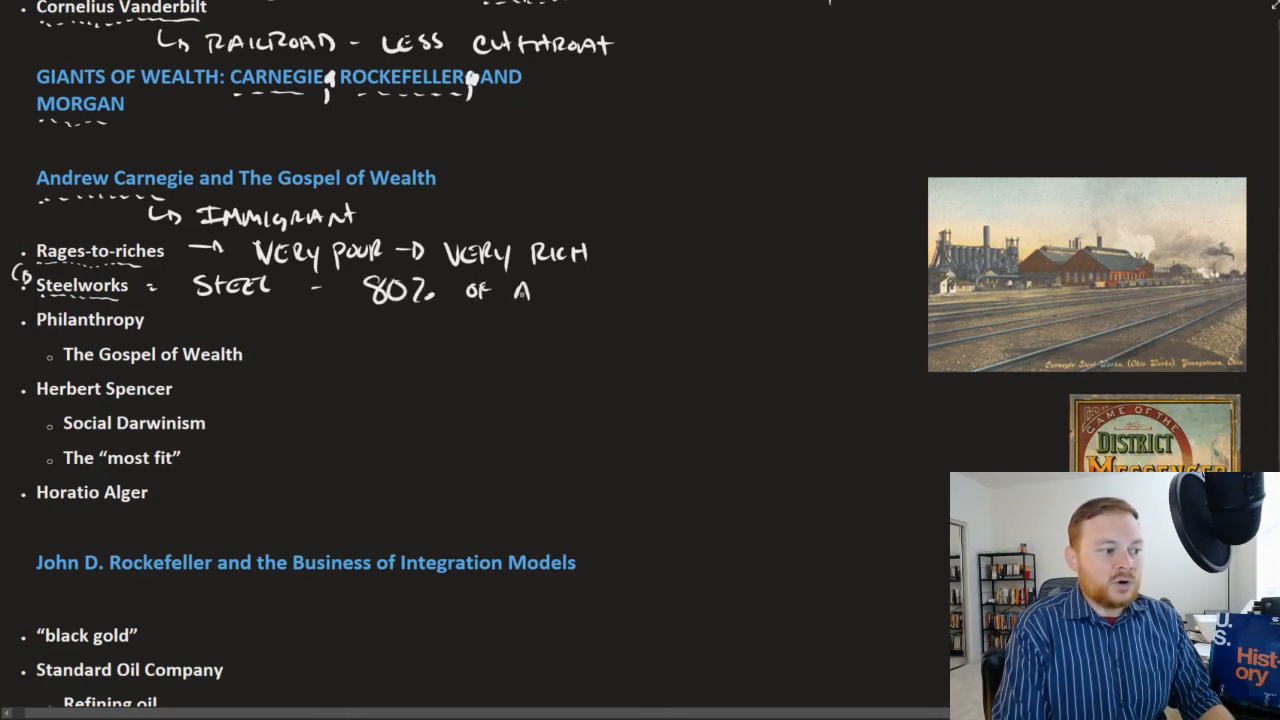
type("ALL Ste")
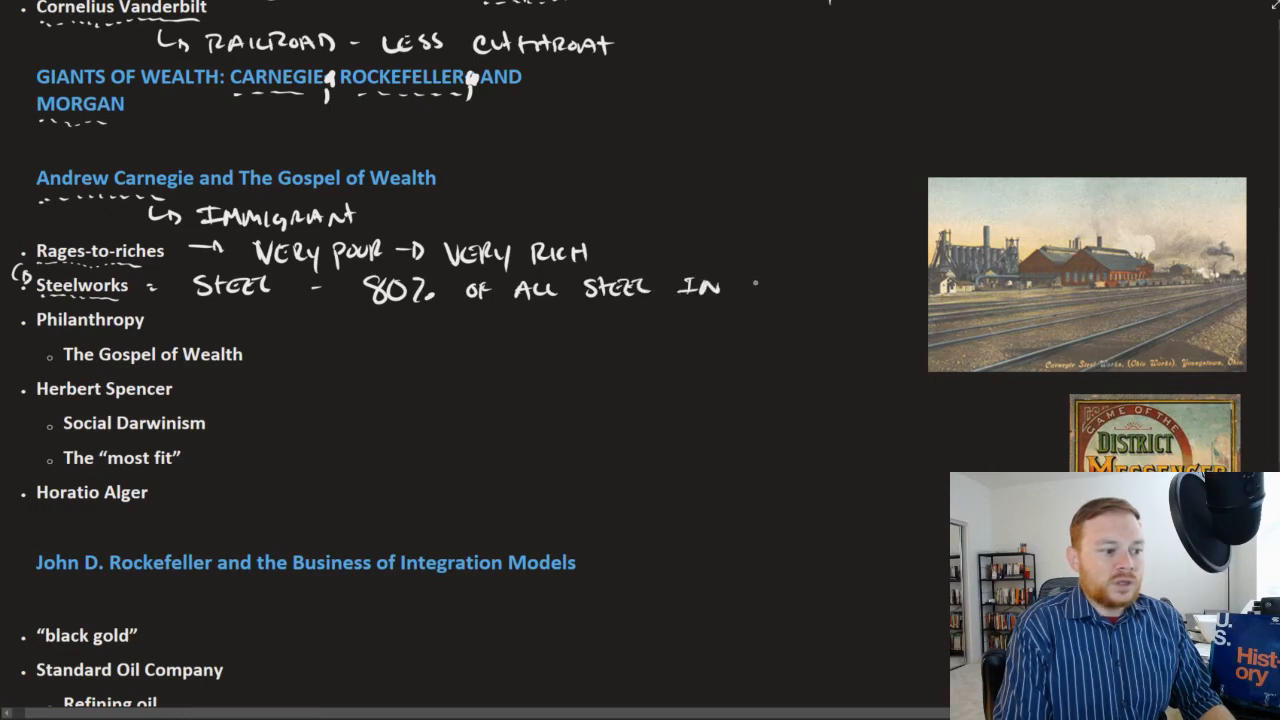
type("the")
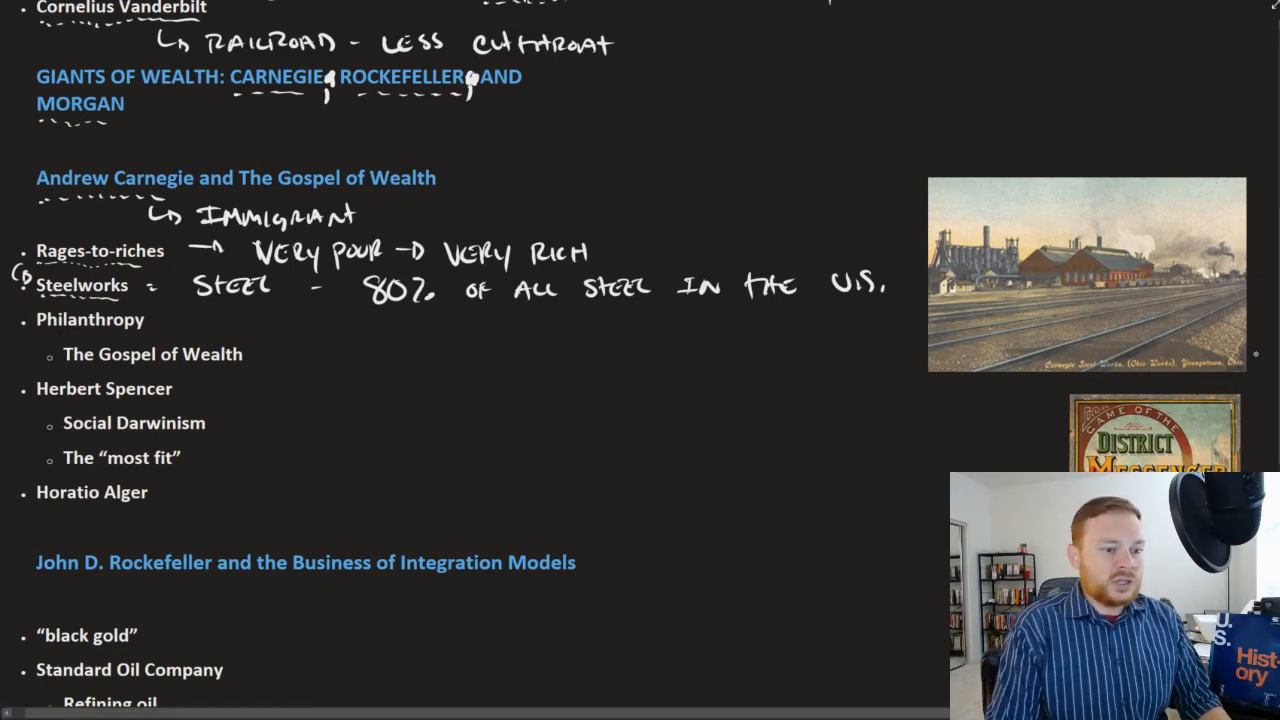
Step: Ink 'charity' by Philanthropy and 'the super rich have an obligation to give back to society' by Gospel of Wealth
scroll("down", 3)
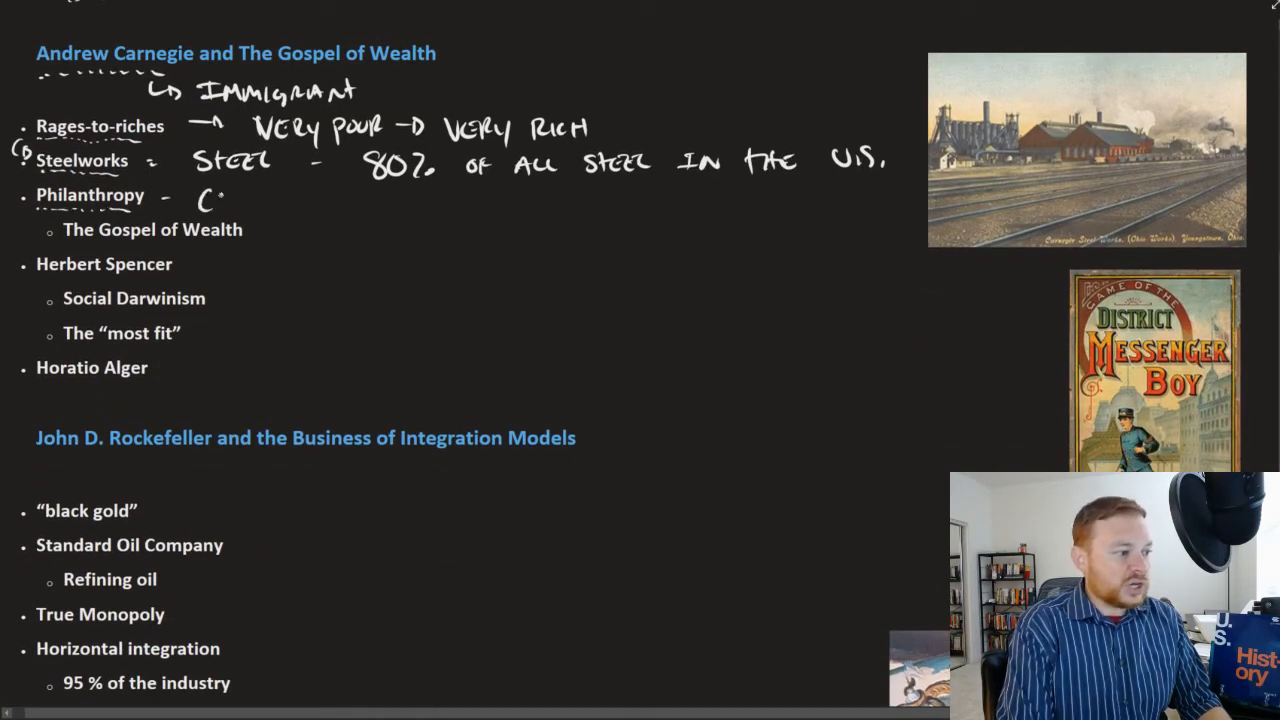
type("CHARITY")
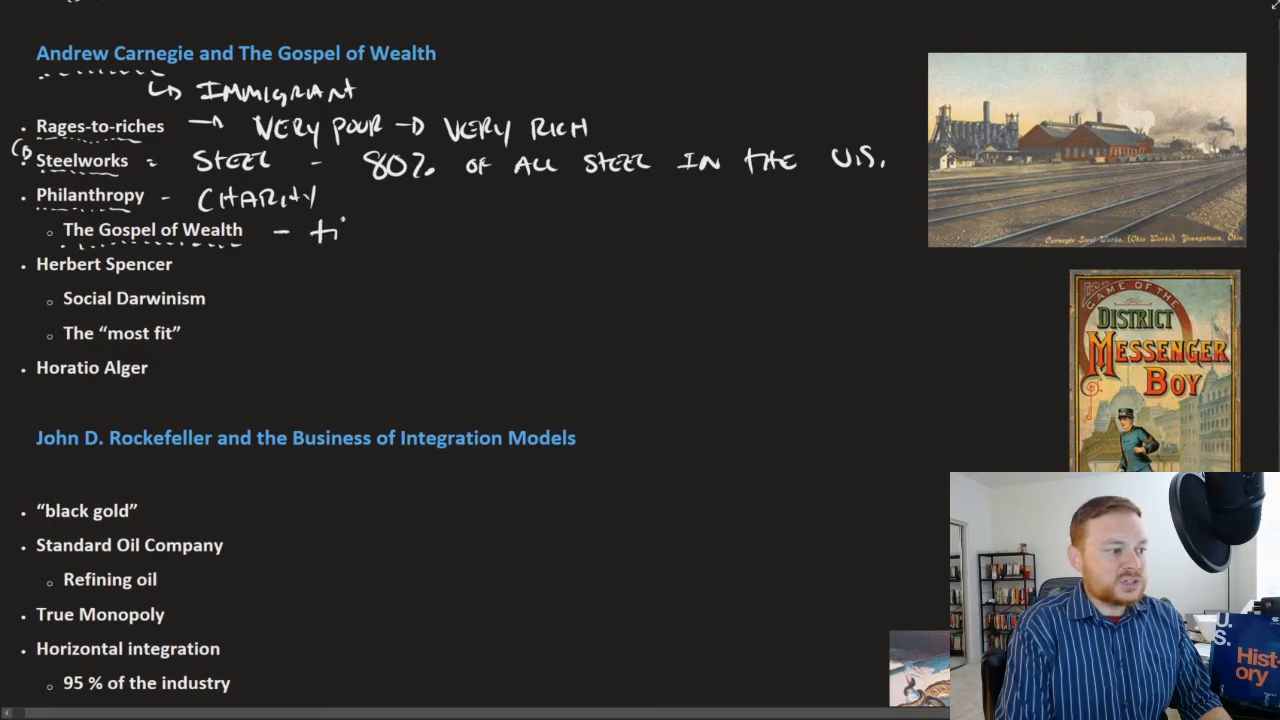
type("the Supe")
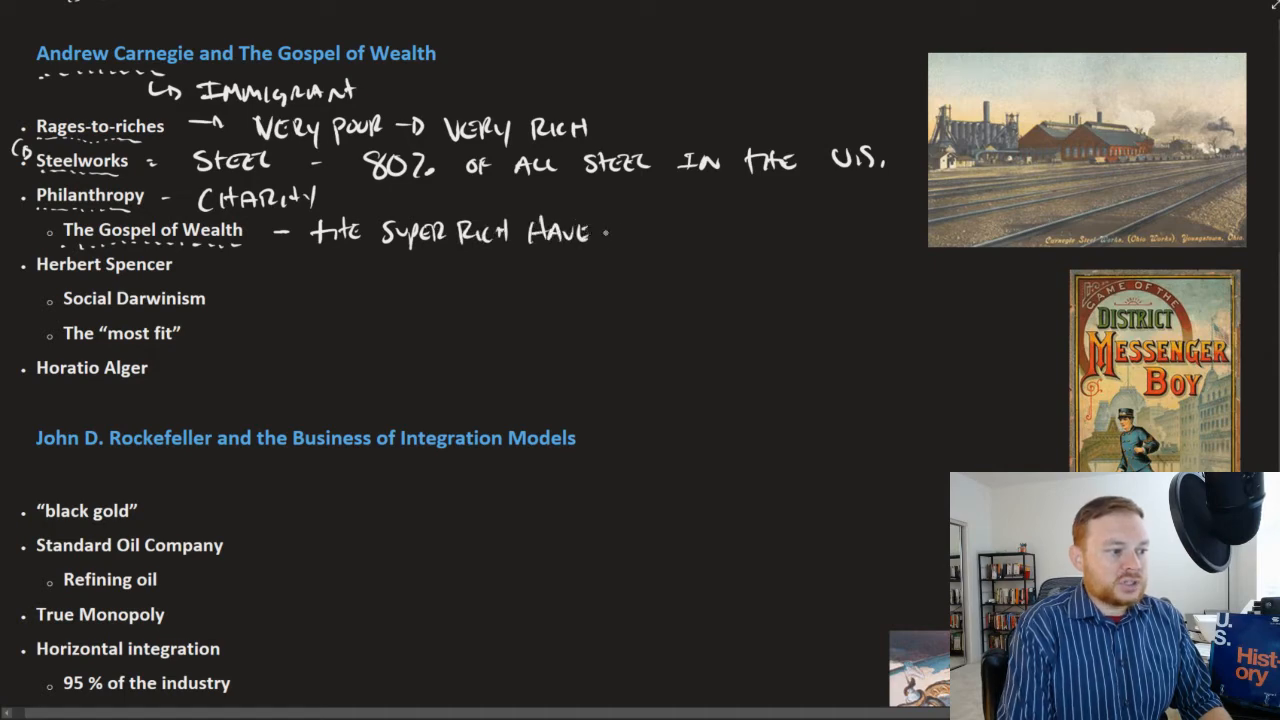
type("AN OBLIGATION TO")
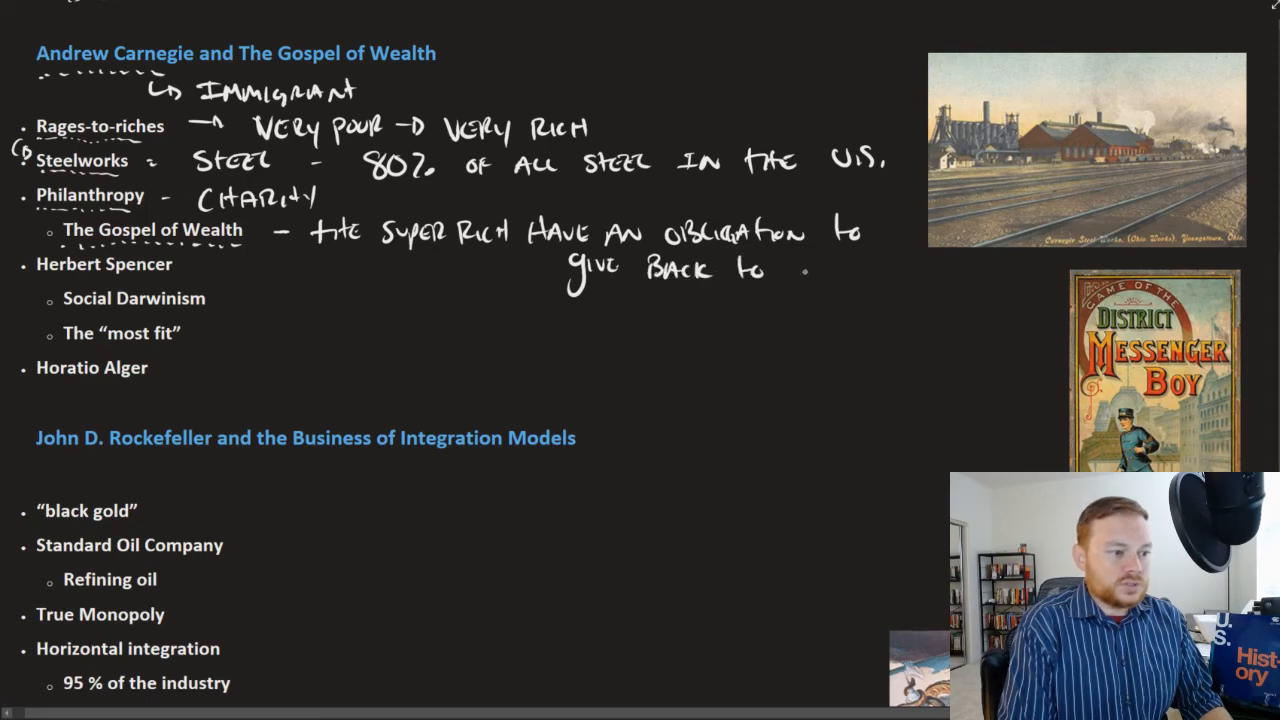
type("Society")
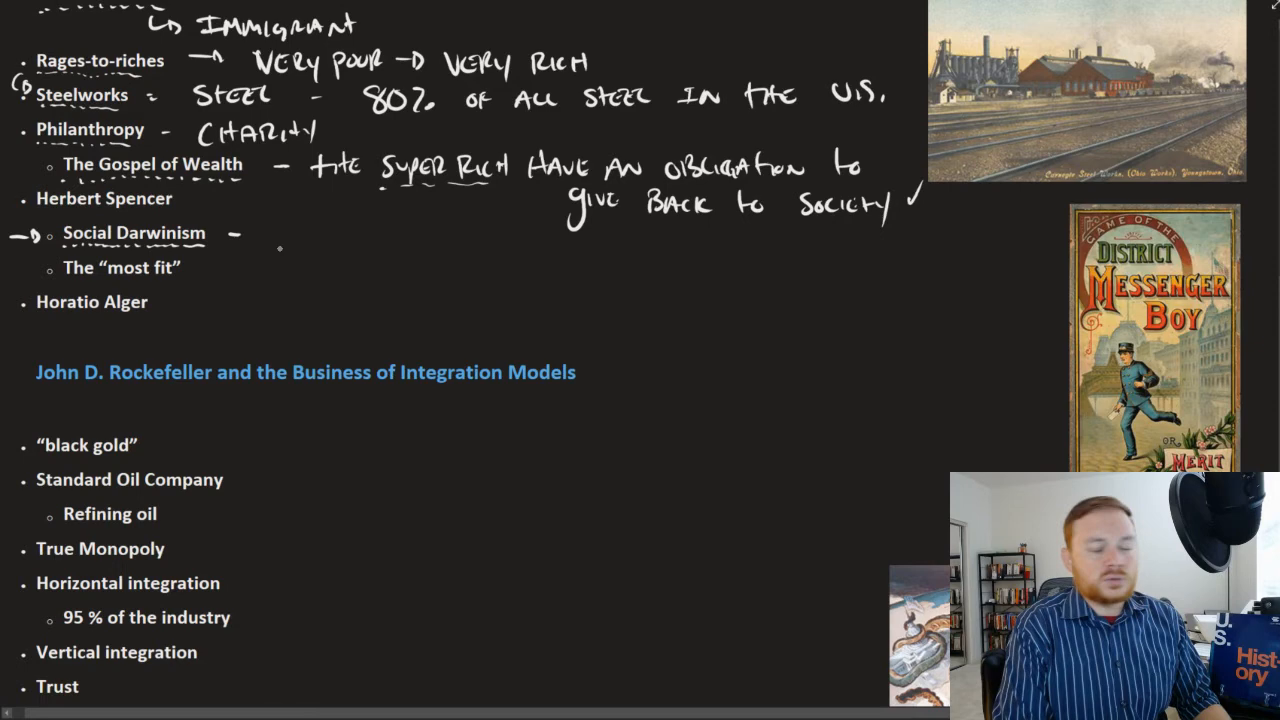
mouse_move(784, 336)
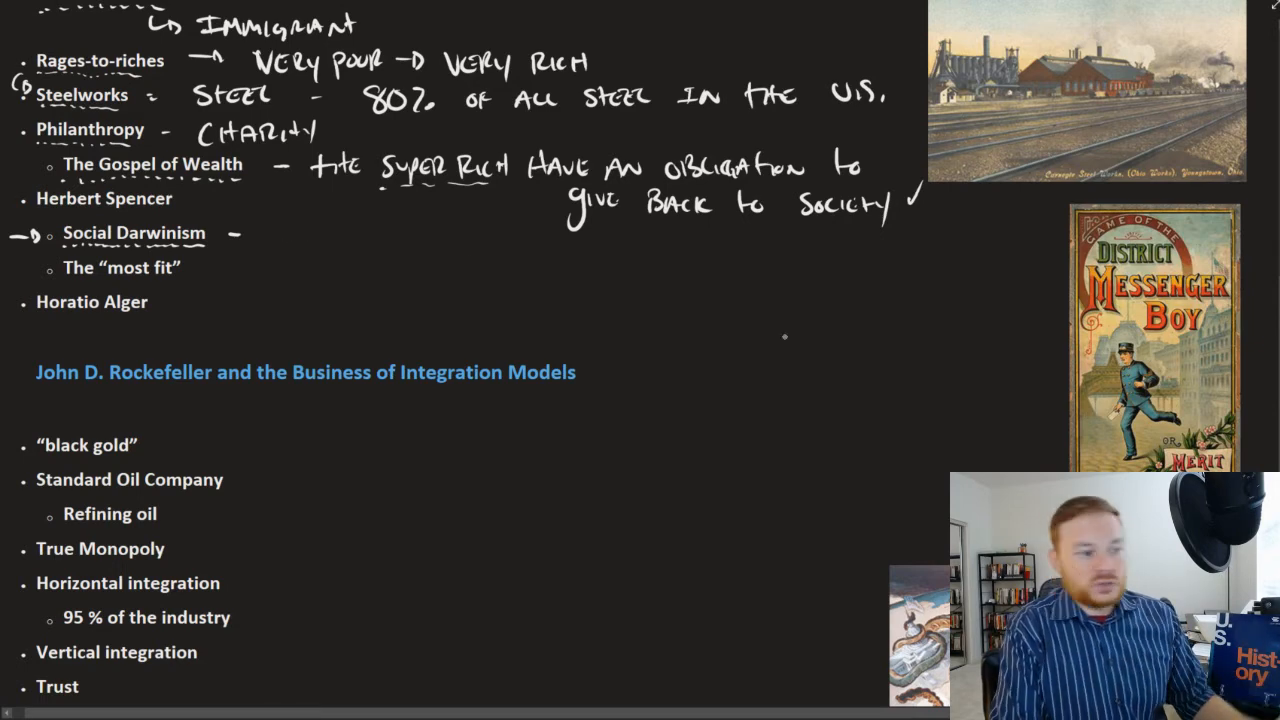
Step: Ink 'Charles Darwin 1858 – Evolution' on the right and underline Evolution
type("CHARLES")
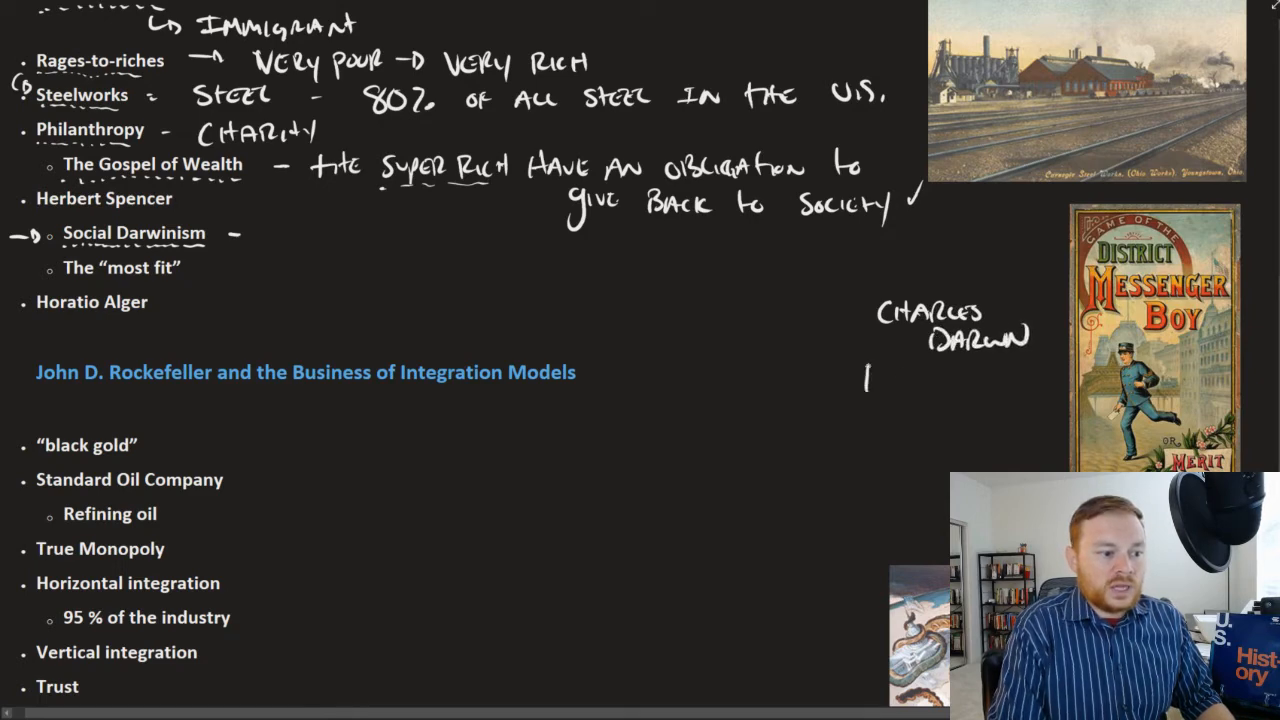
type("1858")
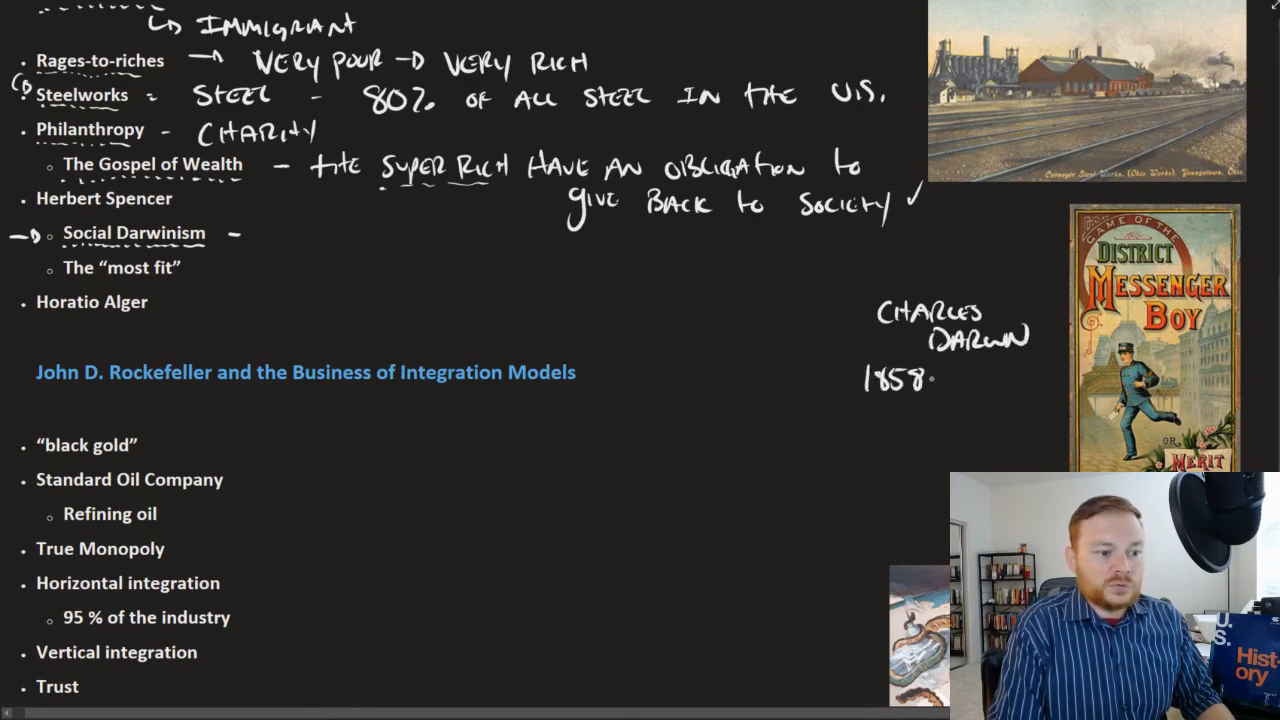
left_click(944, 378)
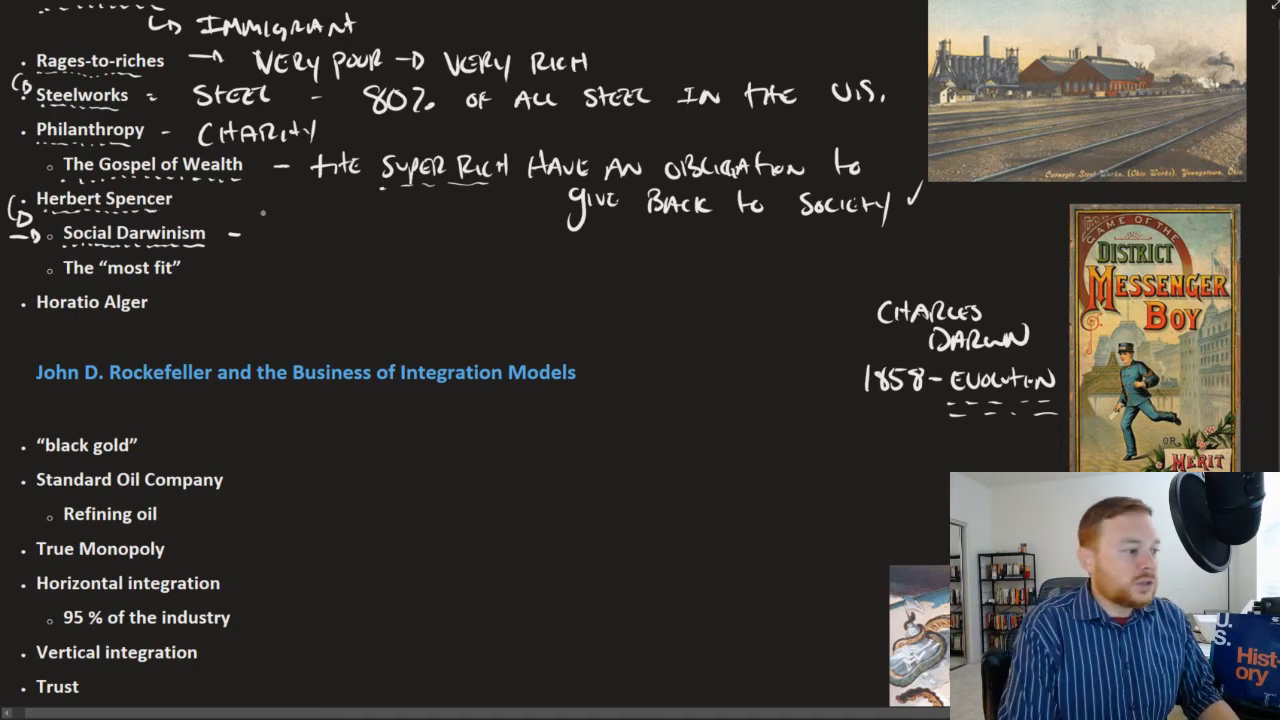
Step: Ink 'took Darwin's ideas and applied them to human society' beside Social Darwinism
type("toik D")
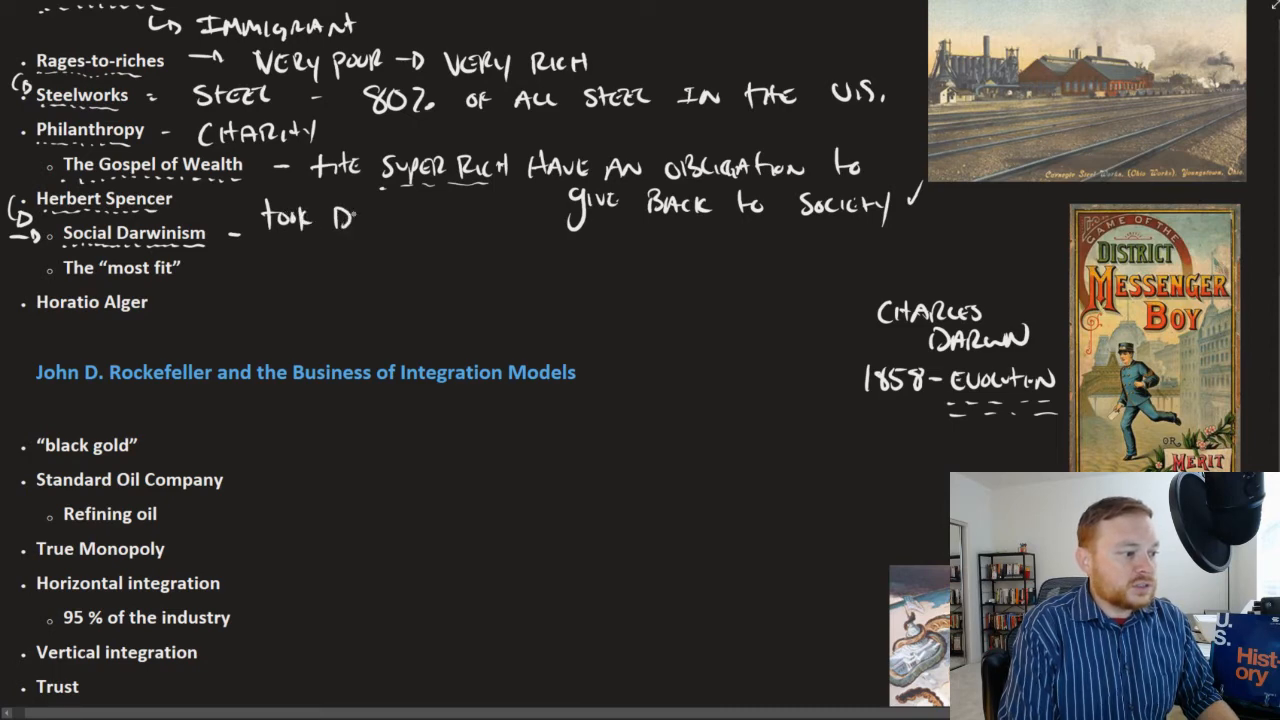
type("Darwini")
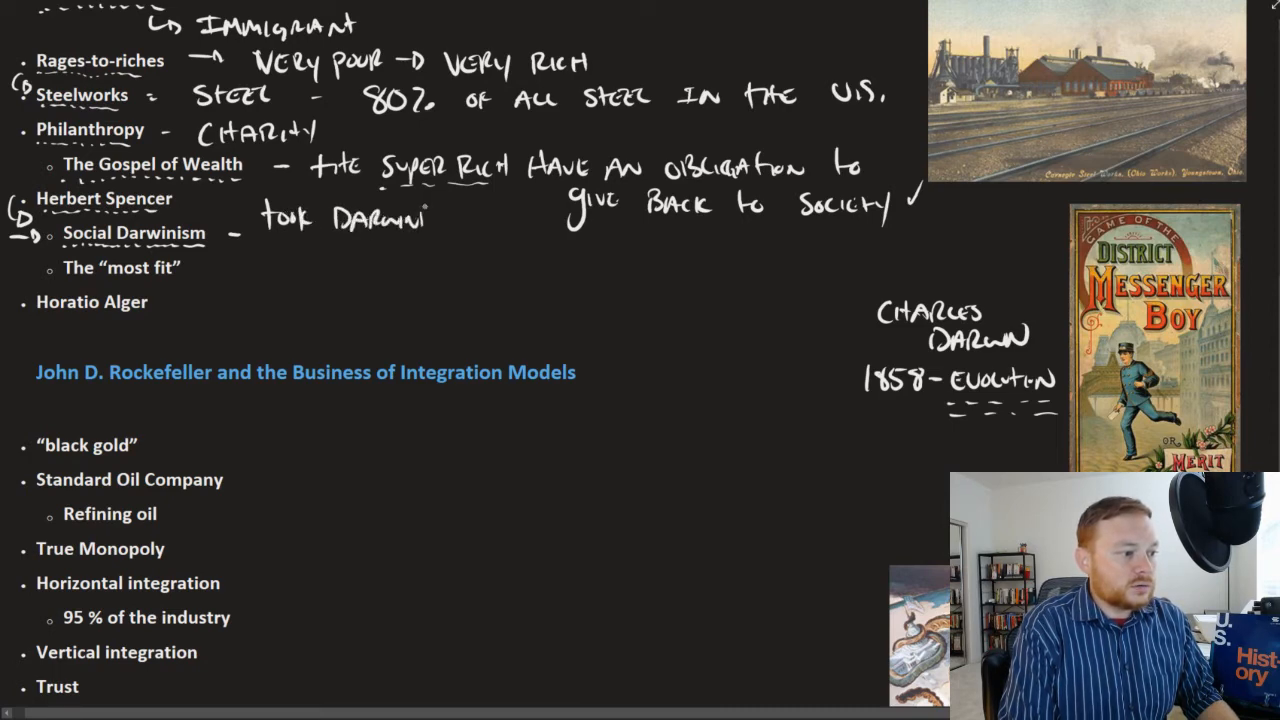
type("s")
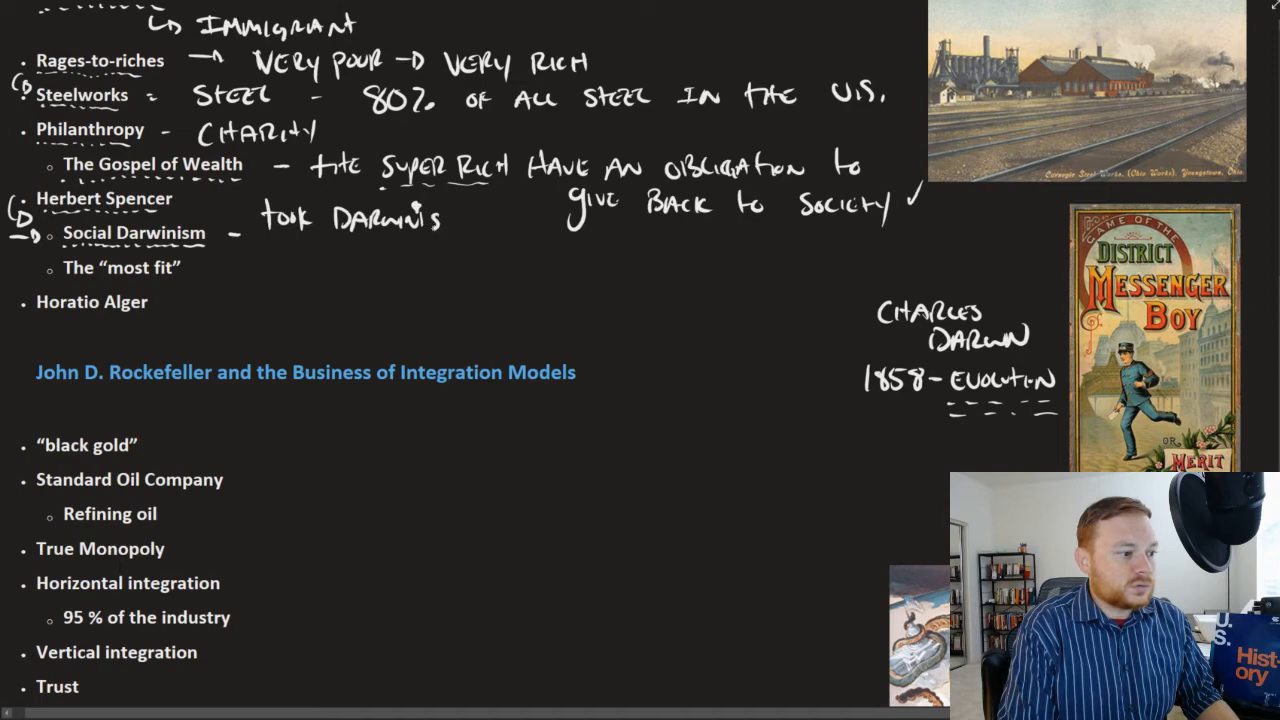
type("IDEAS")
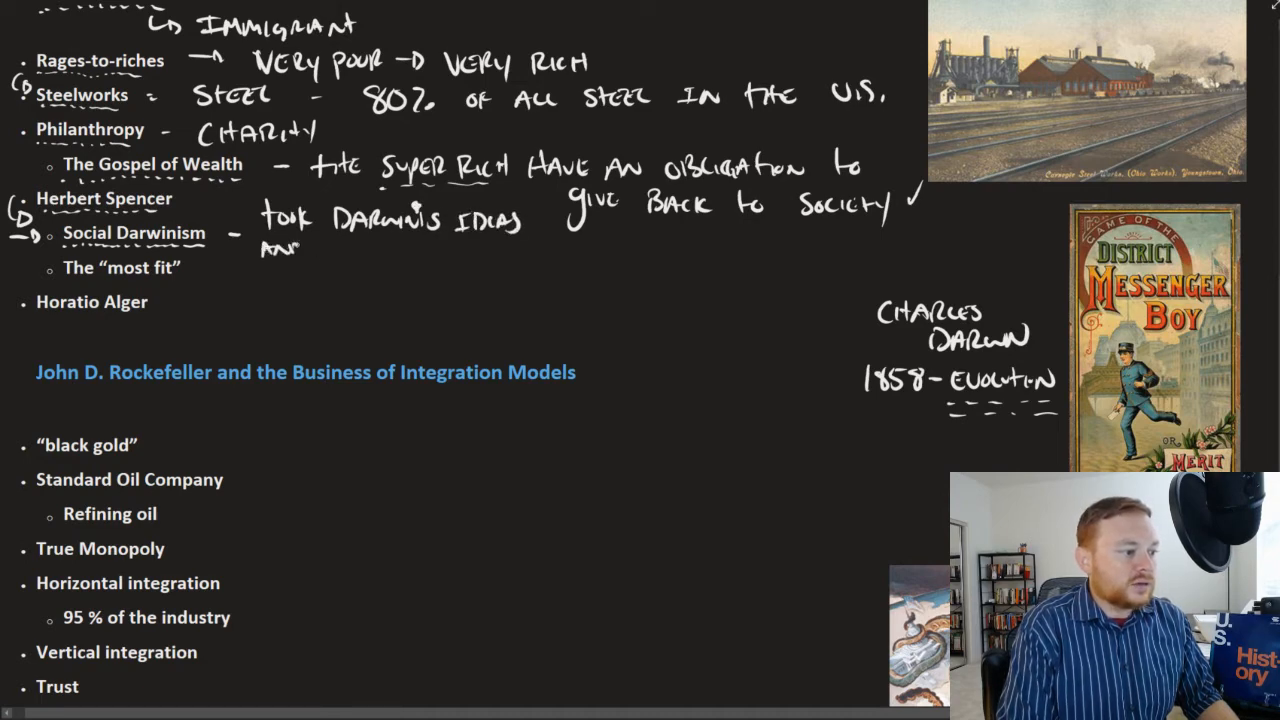
type("Apply")
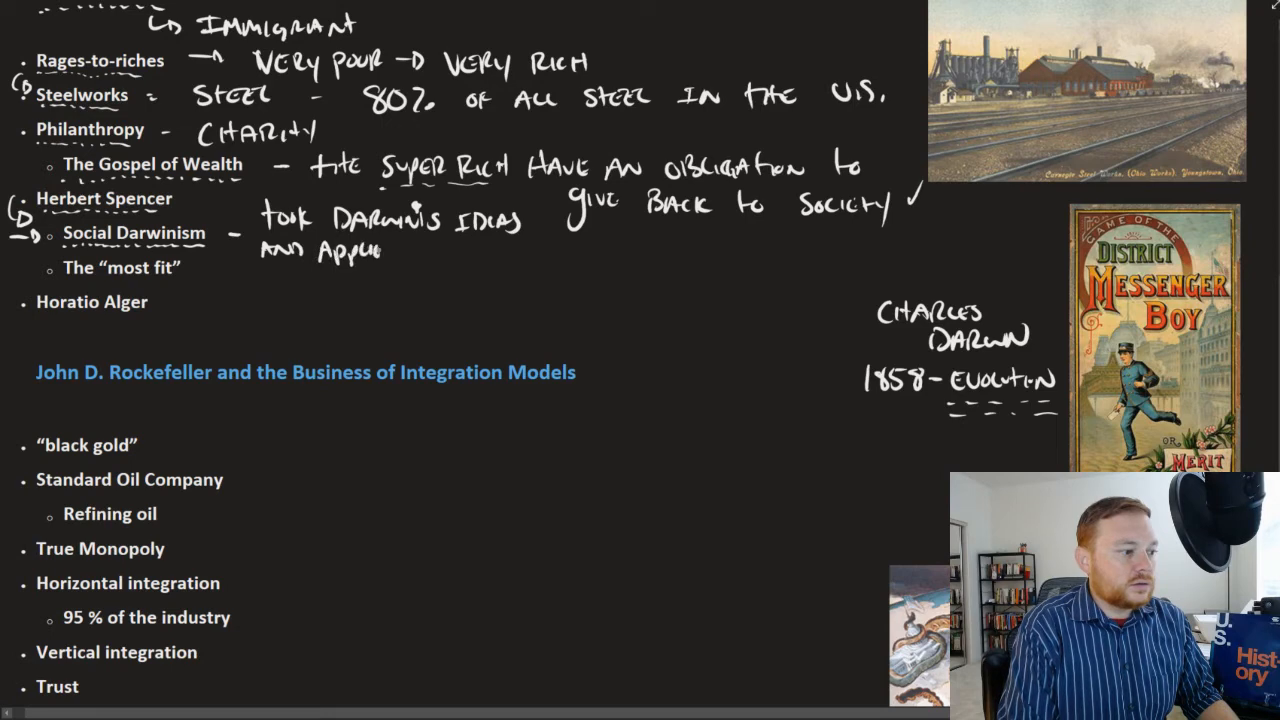
type("the")
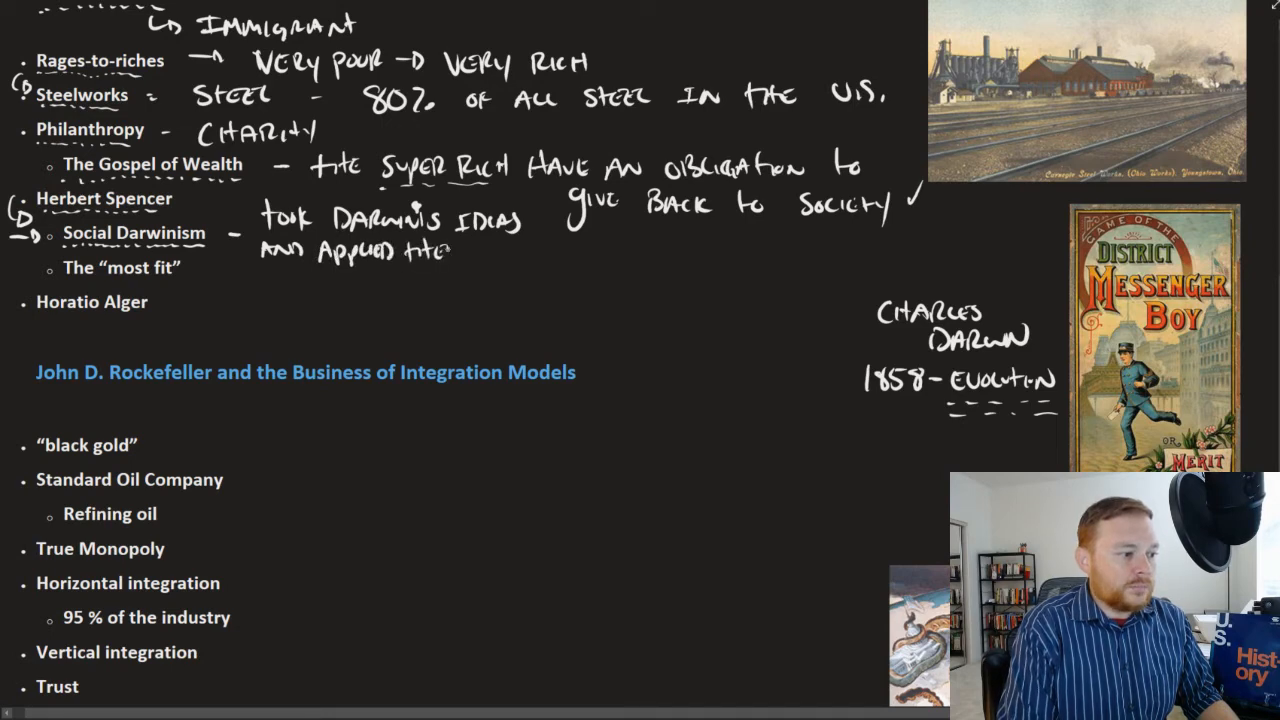
type("to Hu")
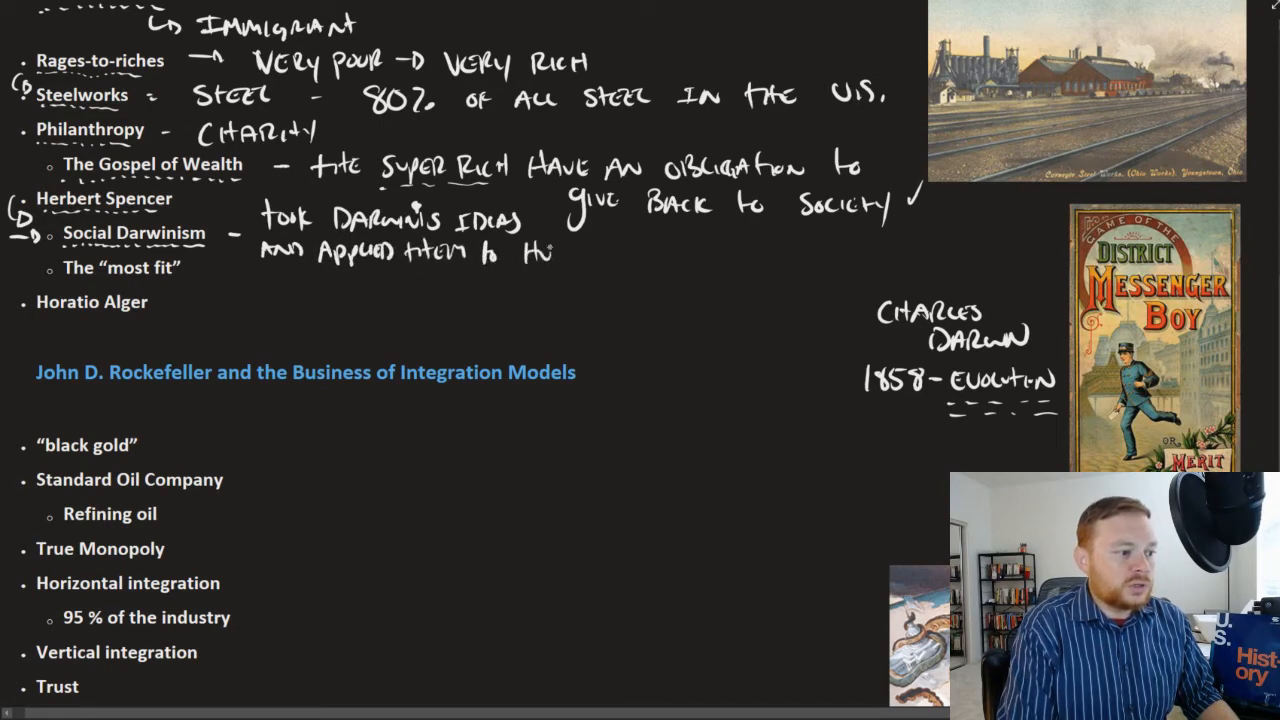
type("Human So")
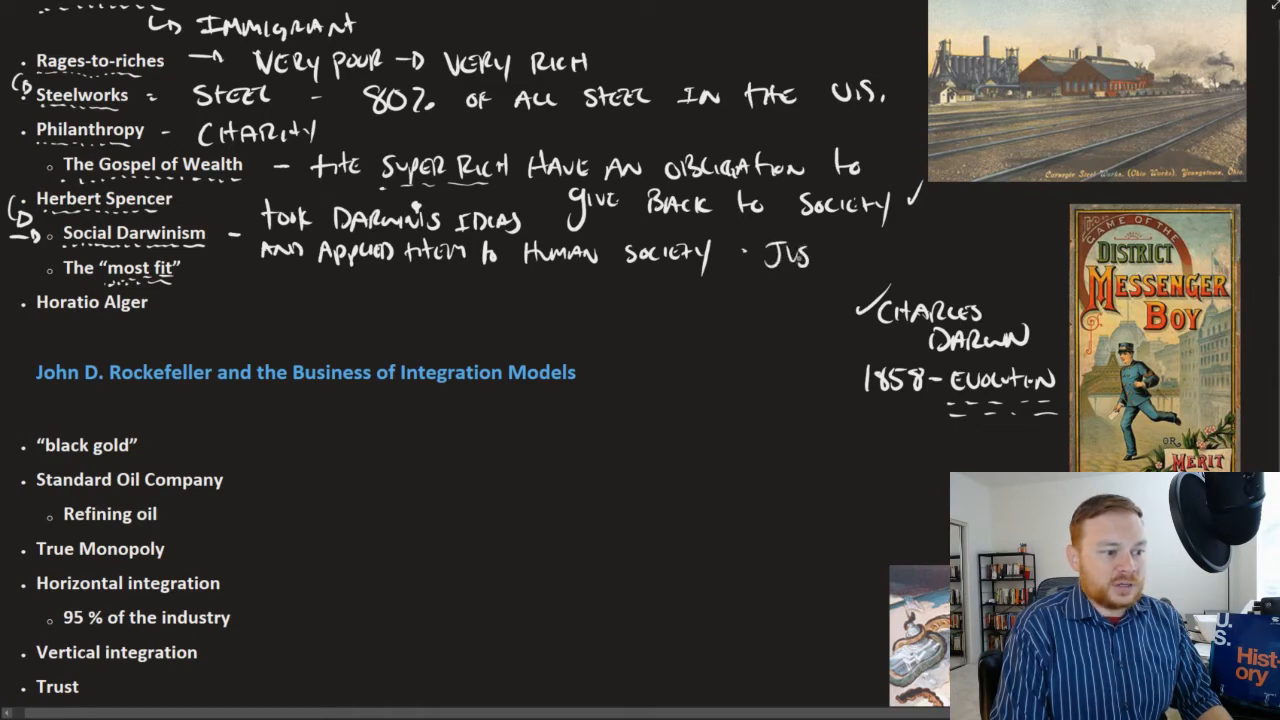
Step: Ink 'justified the wealth + power of robber barons' as a second Social Darwinism point
type("JUSTIFIED")
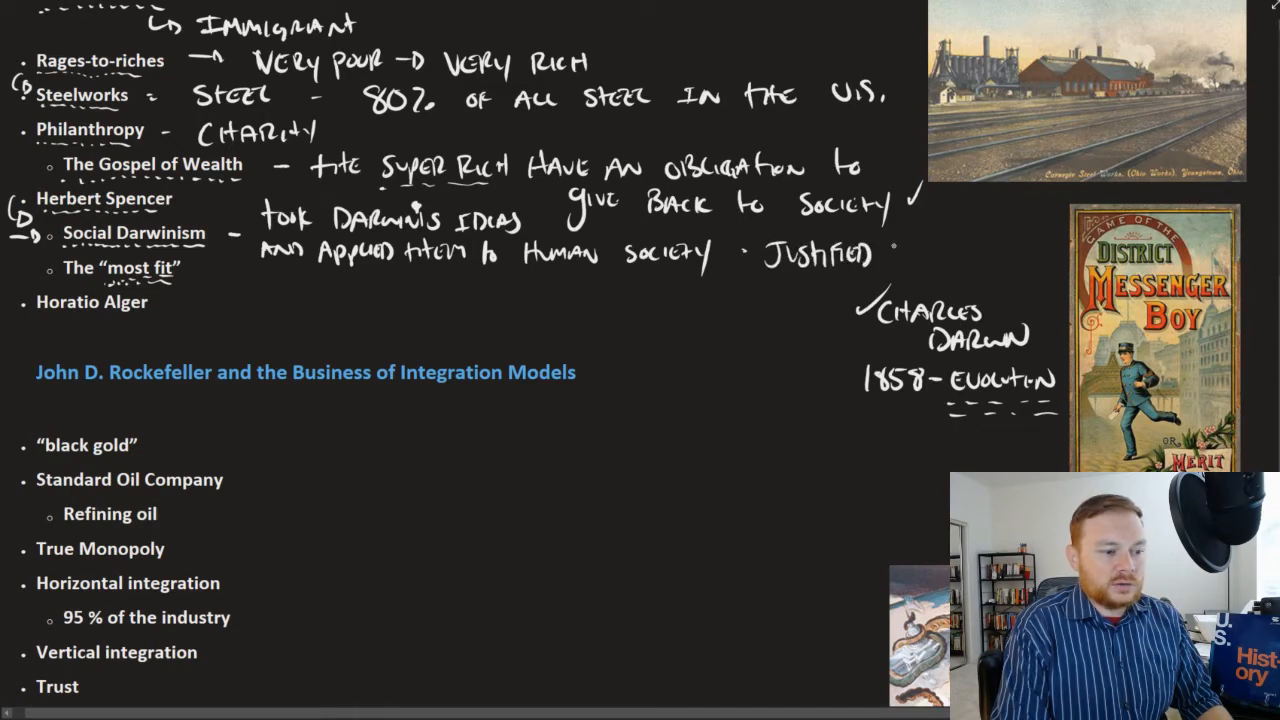
type("the L")
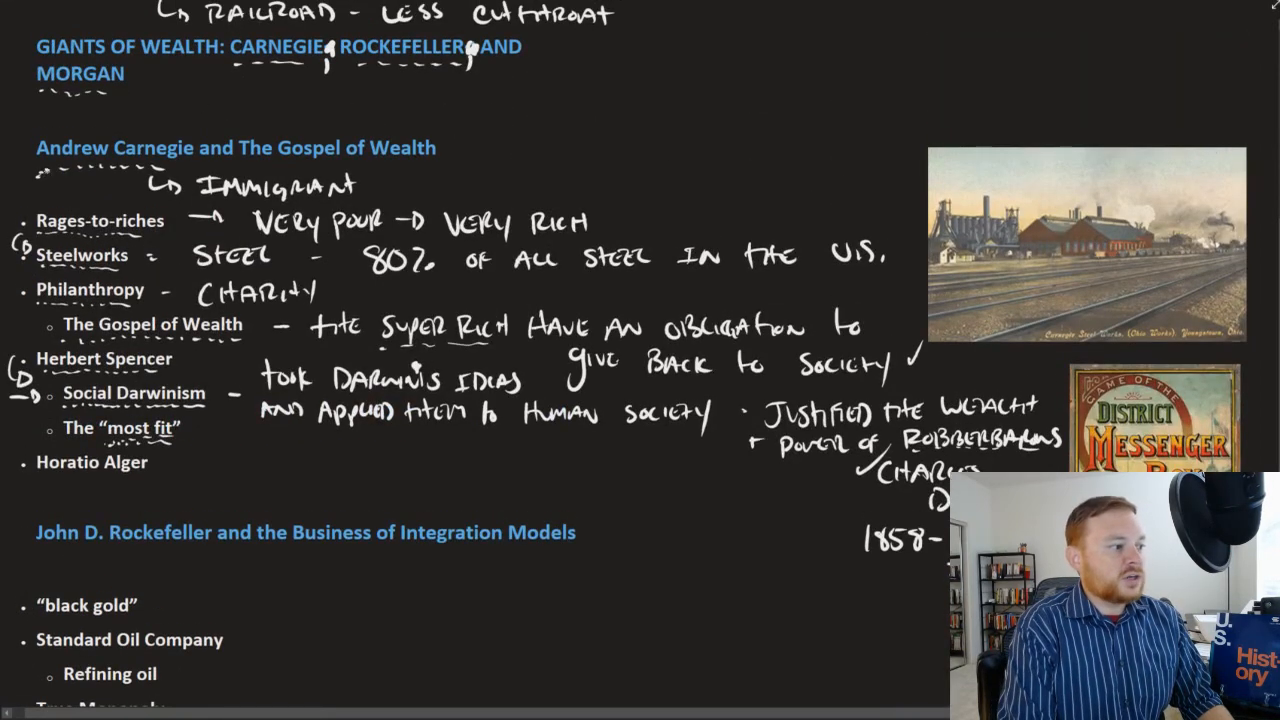
Step: Loop an ink line around Rages-to-riches and add an arrow under the Horatio Alger bullet
left_click_drag(40, 168, 184, 164)
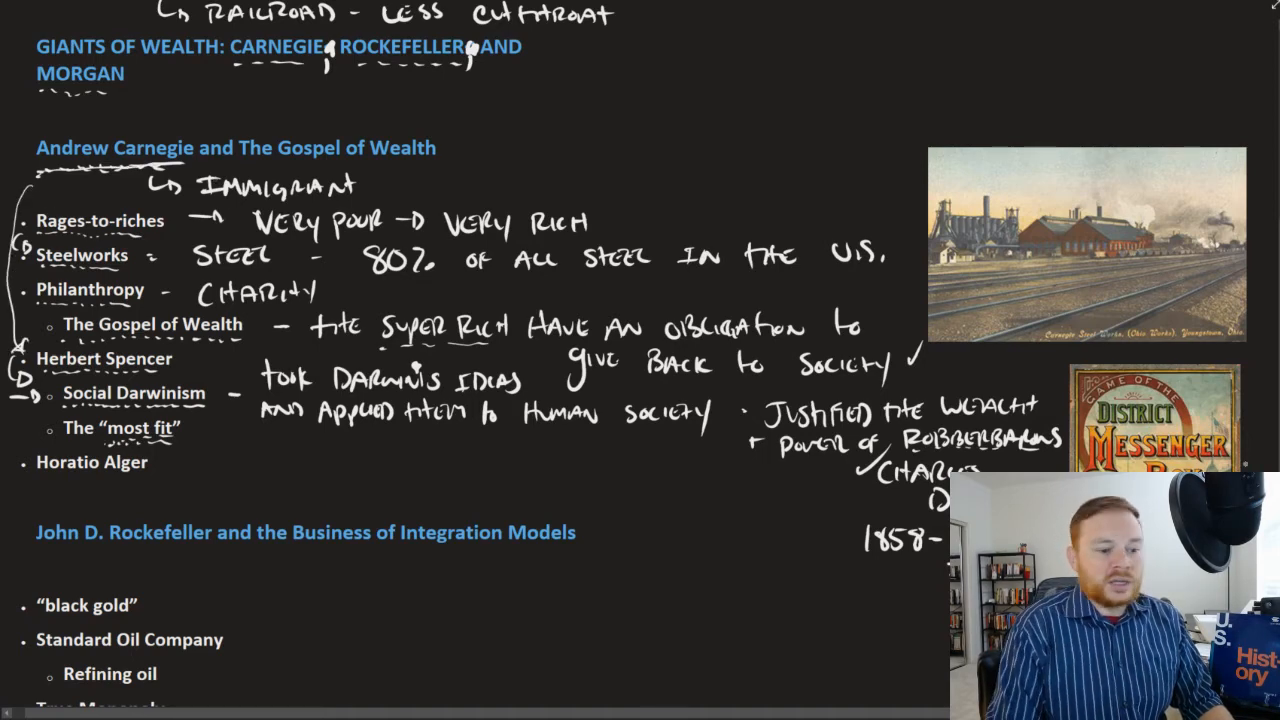
scroll("down", 3)
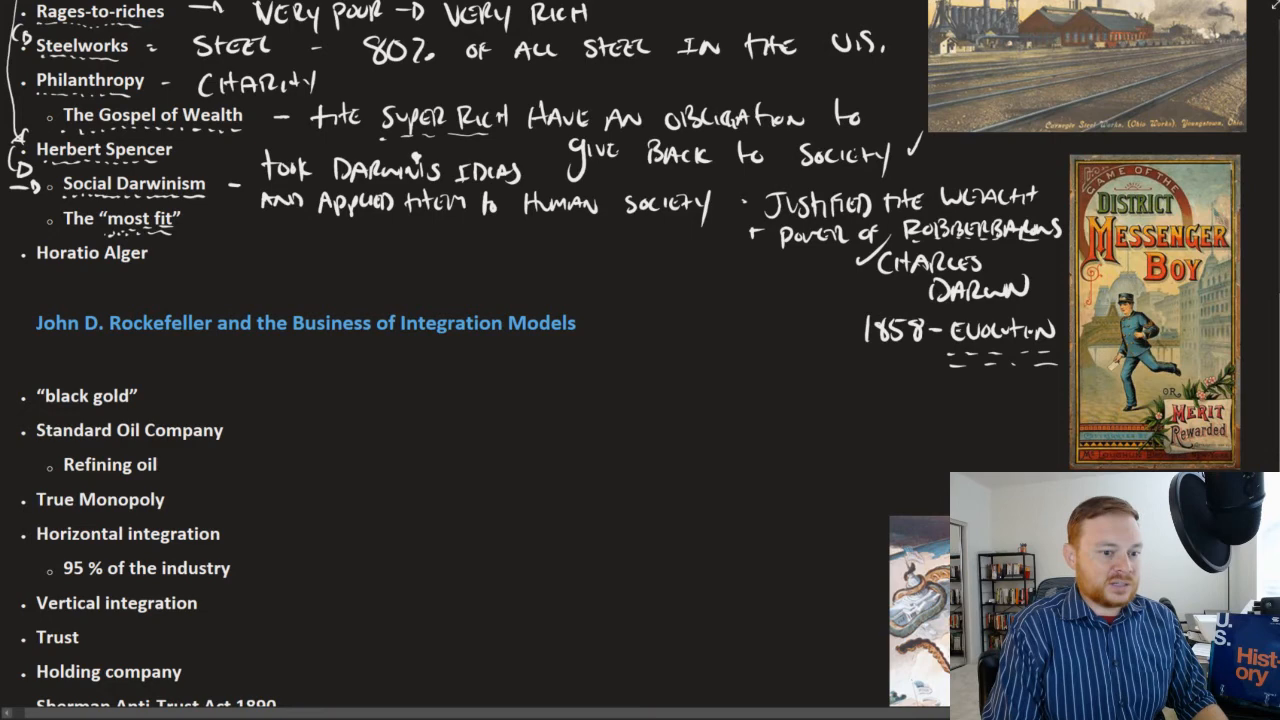
scroll("down", 3)
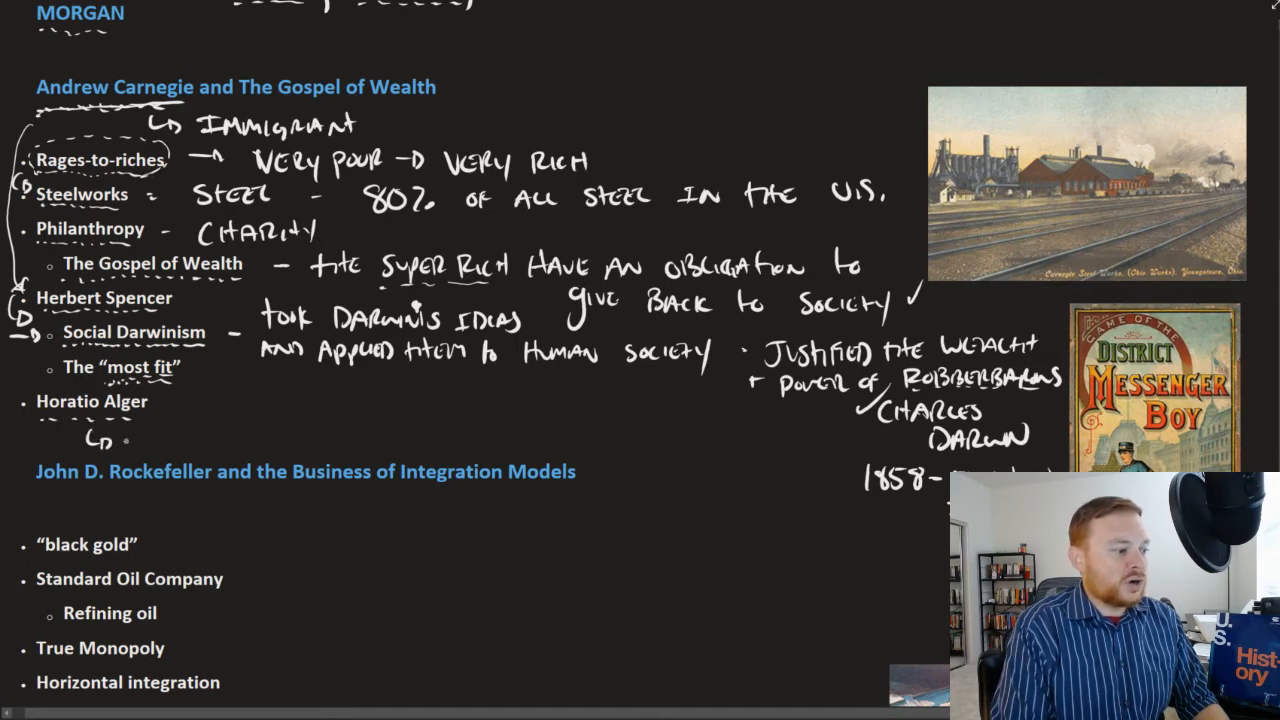
Step: Ink 'author who published rags-to-riches stories' under Horatio Alger and 'steel' beneath Carnegie's name
type("Author who")
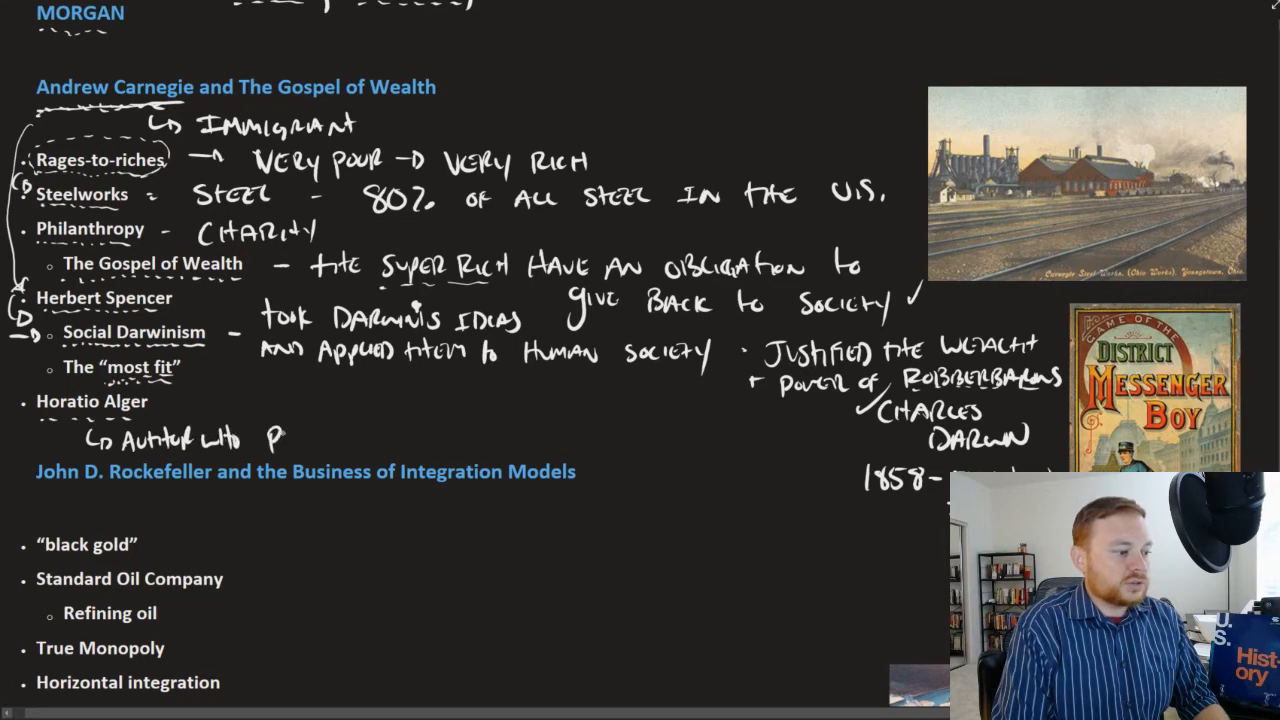
type("PUBLISHE")
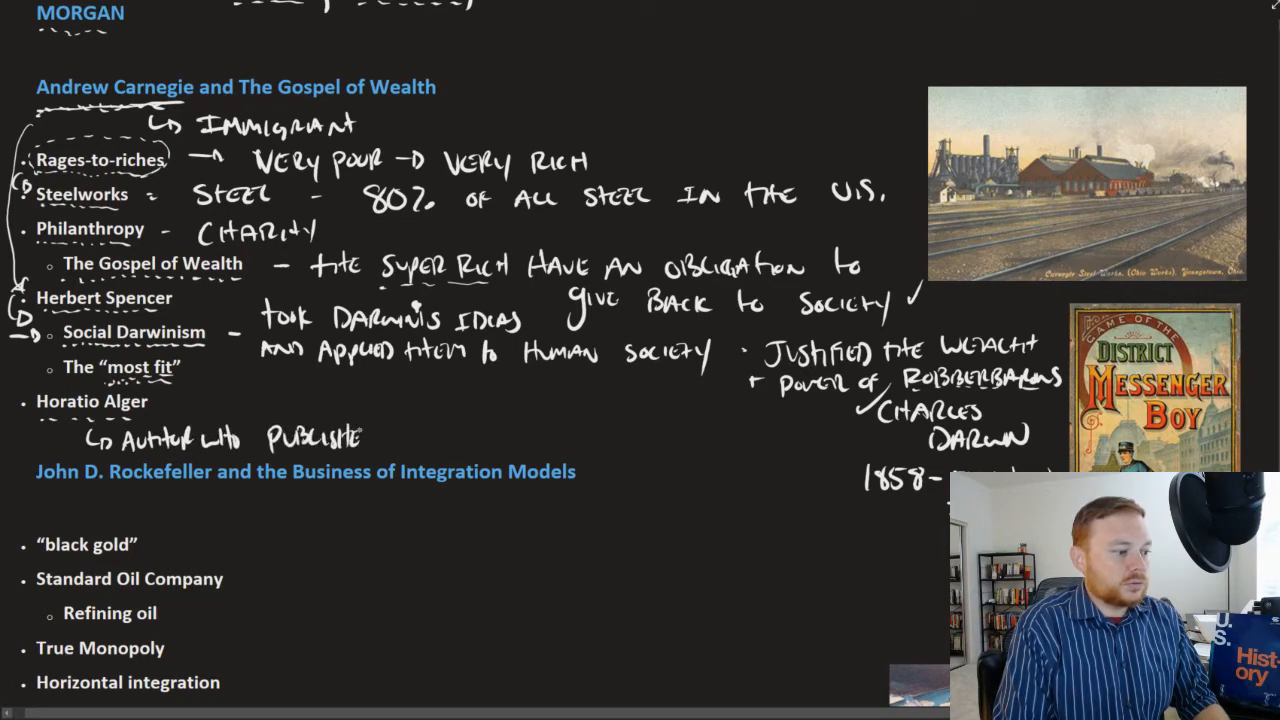
type("RAGS-to-RICHES STORIES")
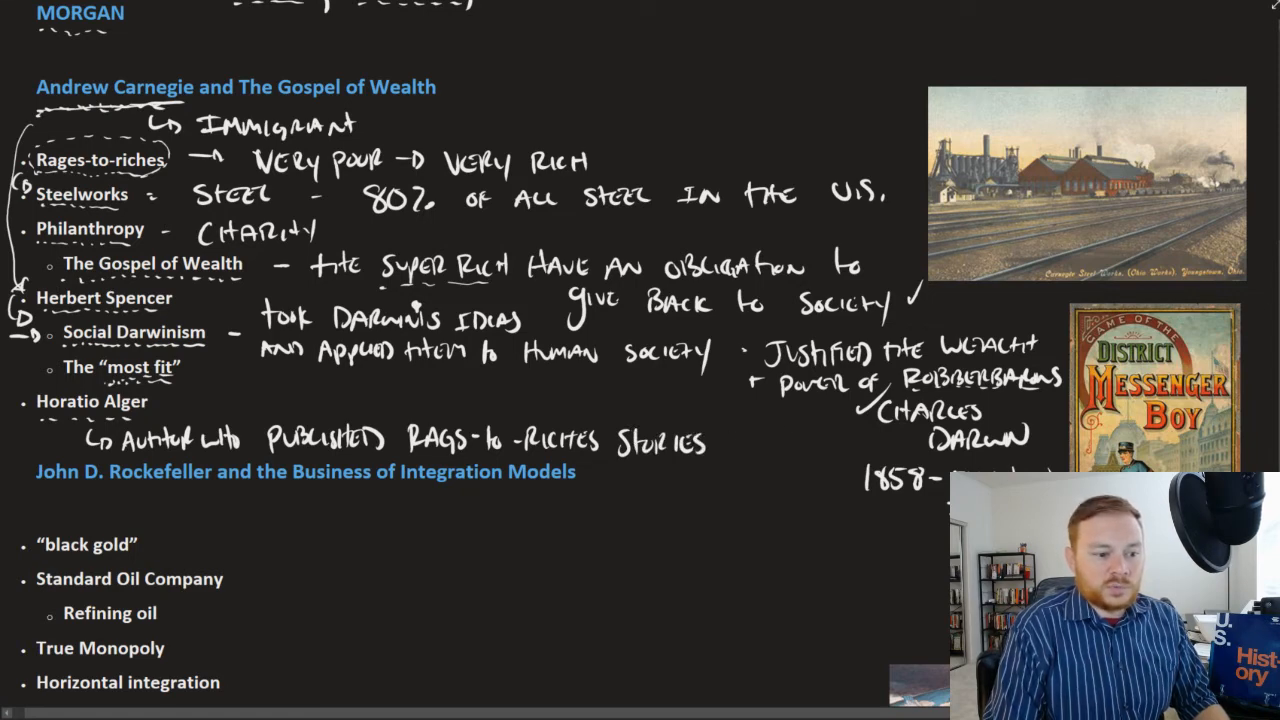
left_click(1036, 302)
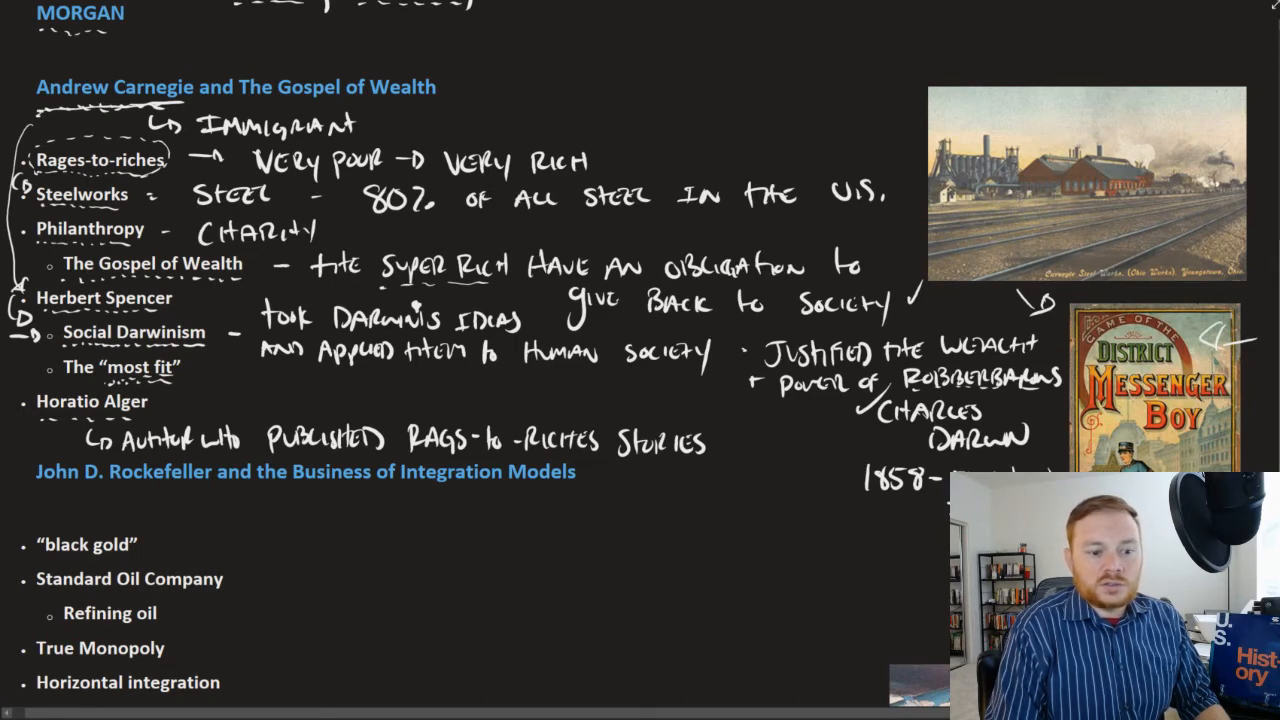
scroll("down", 3)
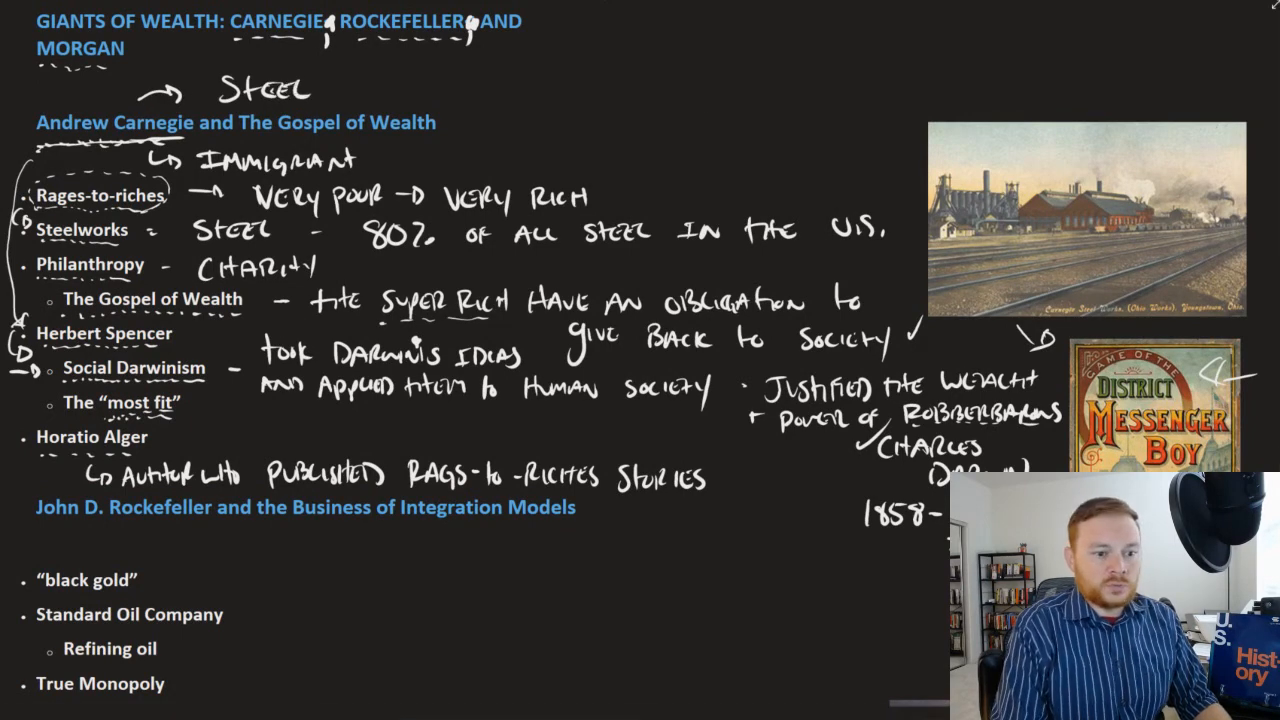
Step: Ink 'black gold – oil', 'oil → kerosine' and start '95%' beside True Monopoly
scroll("down", 3)
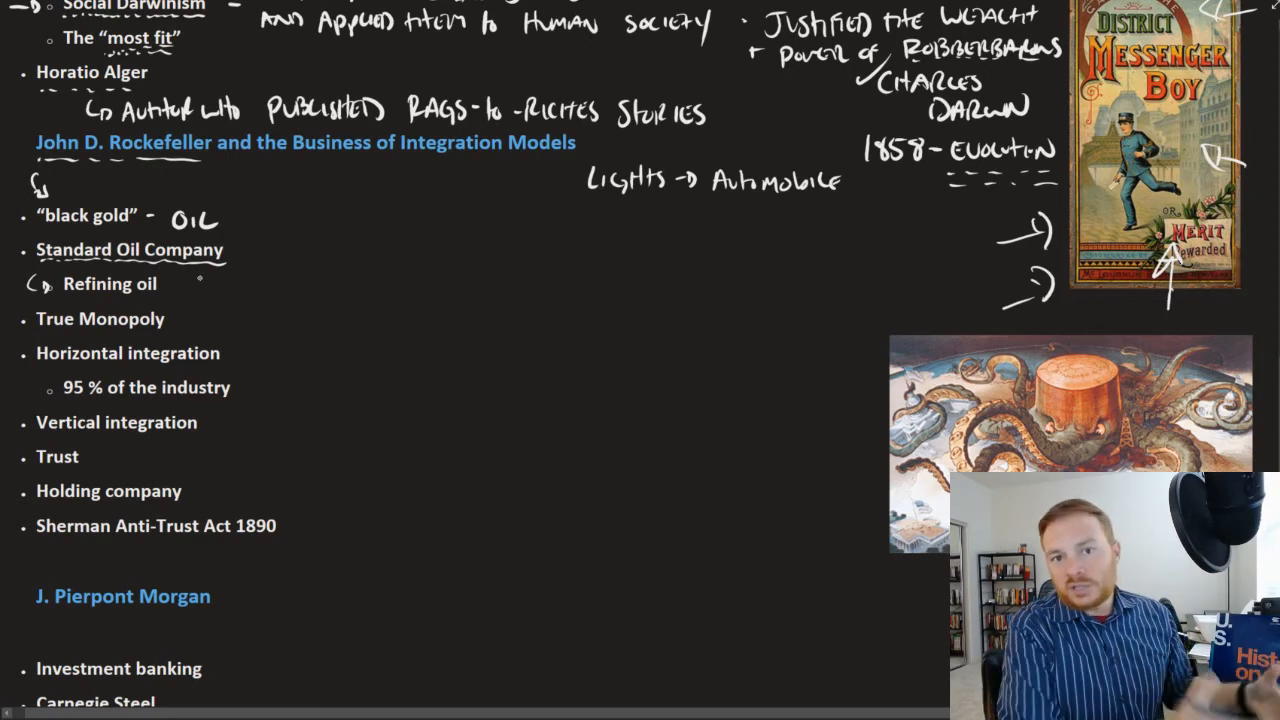
type("OIL")
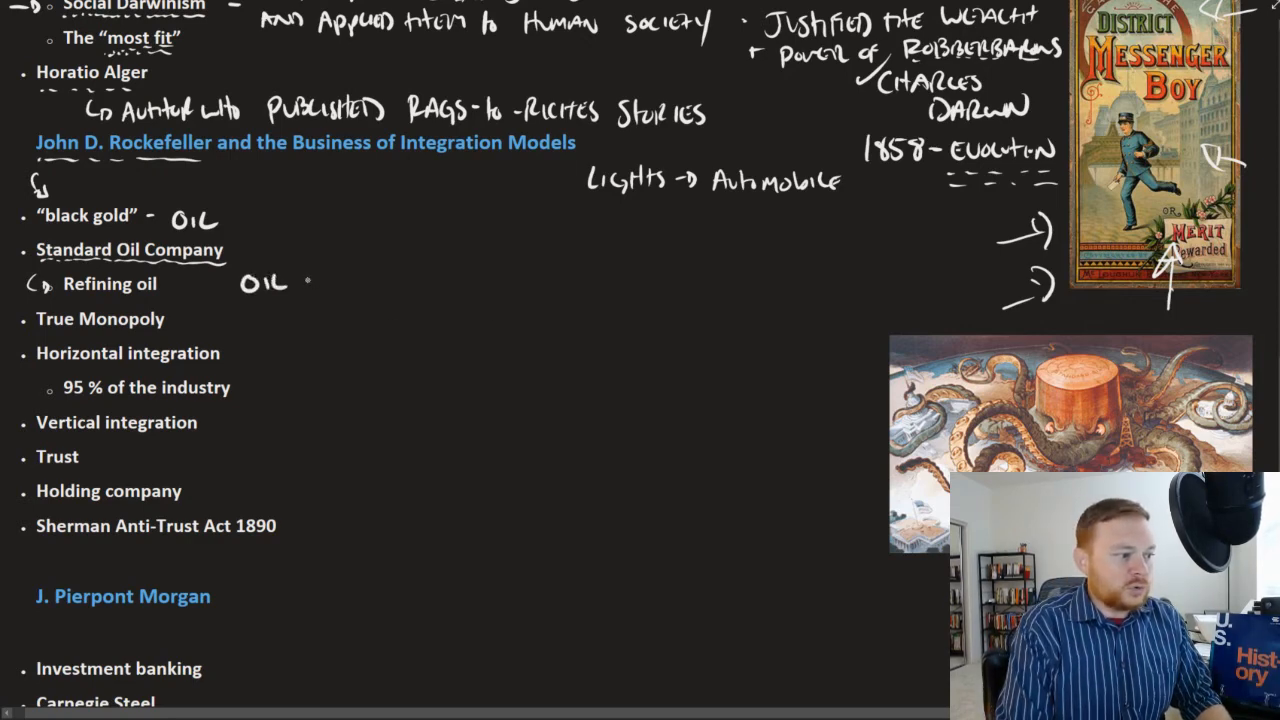
left_click_drag(300, 284, 360, 284)
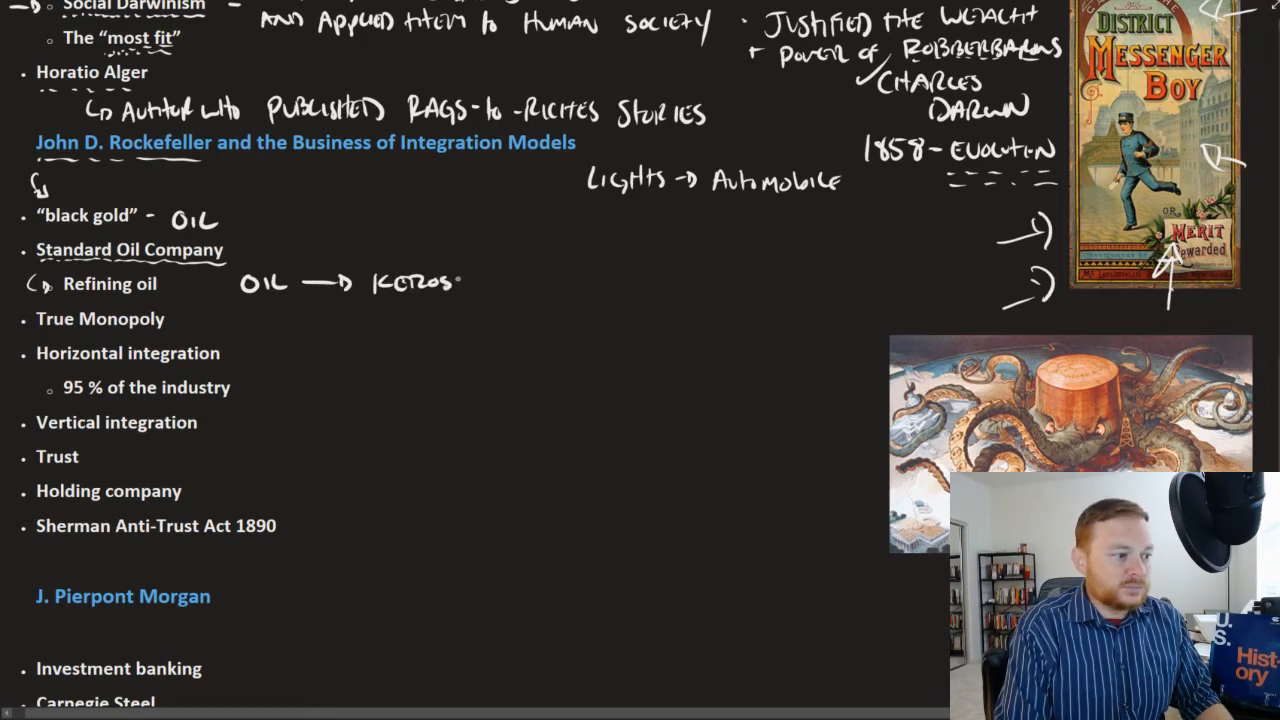
type("INE")
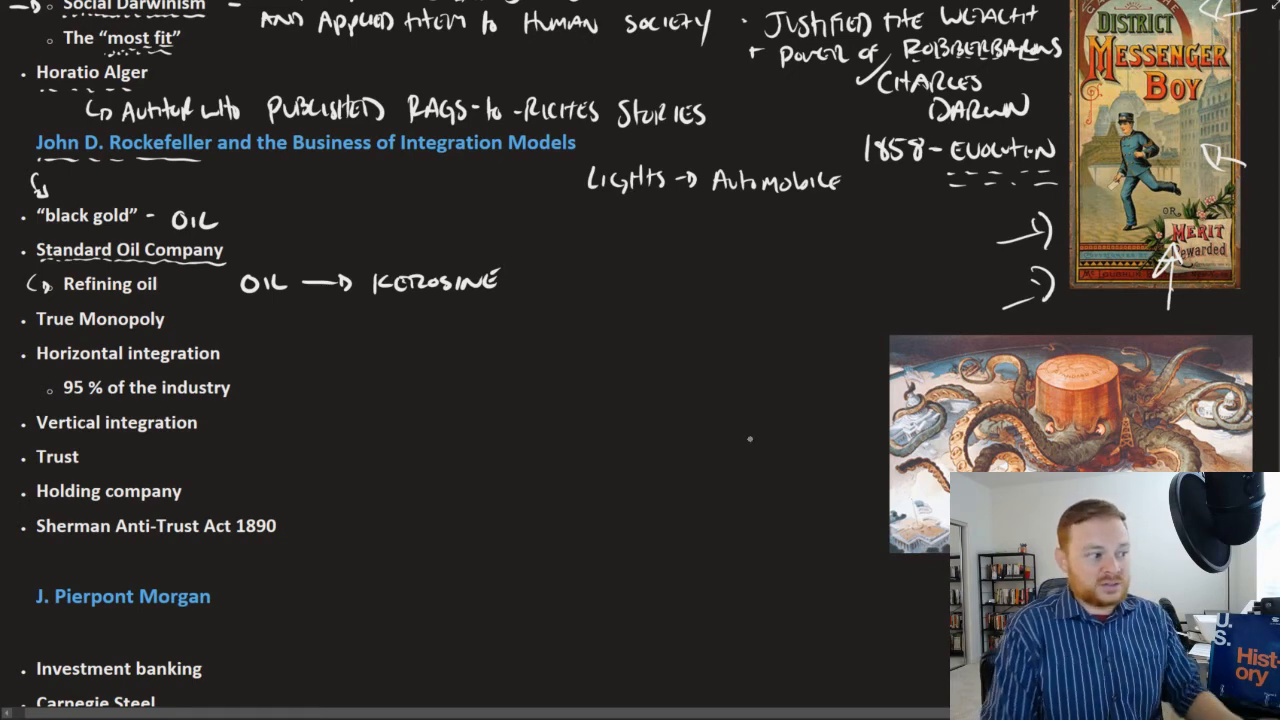
type("95%")
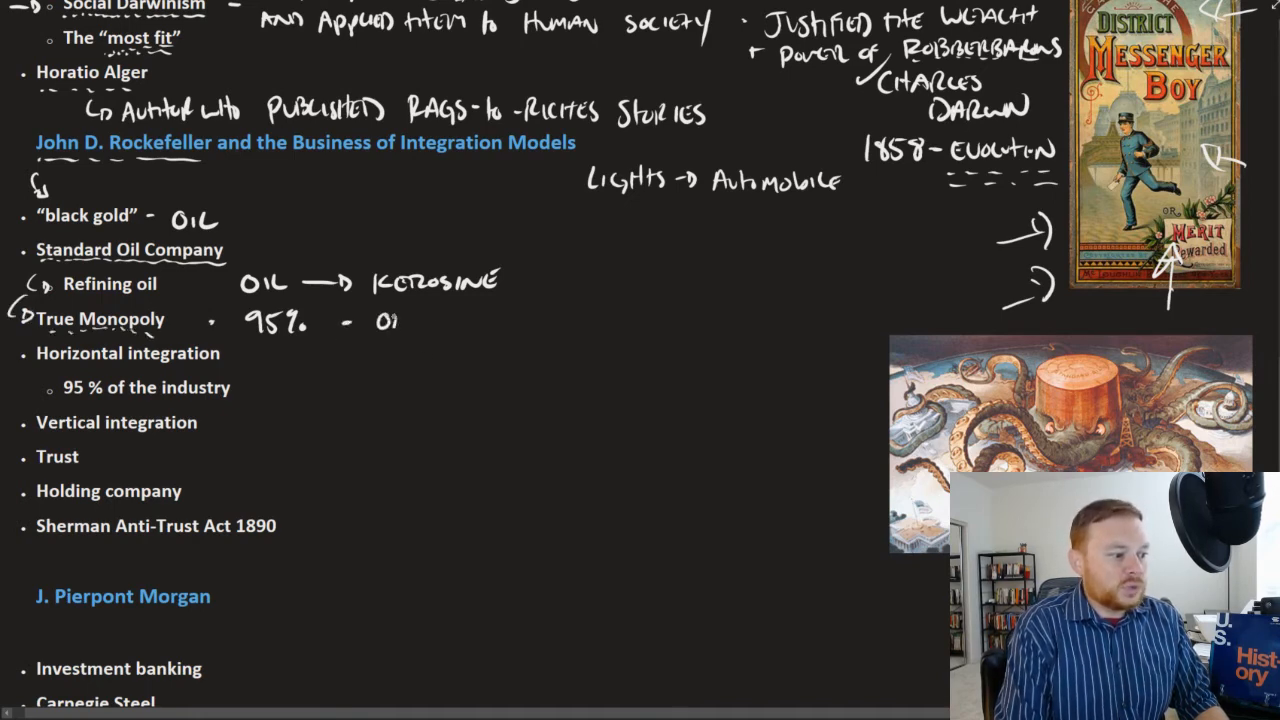
Step: Handwrite '95% – one person owns entire industry', striking out the misspelled word
type("ONE PER")
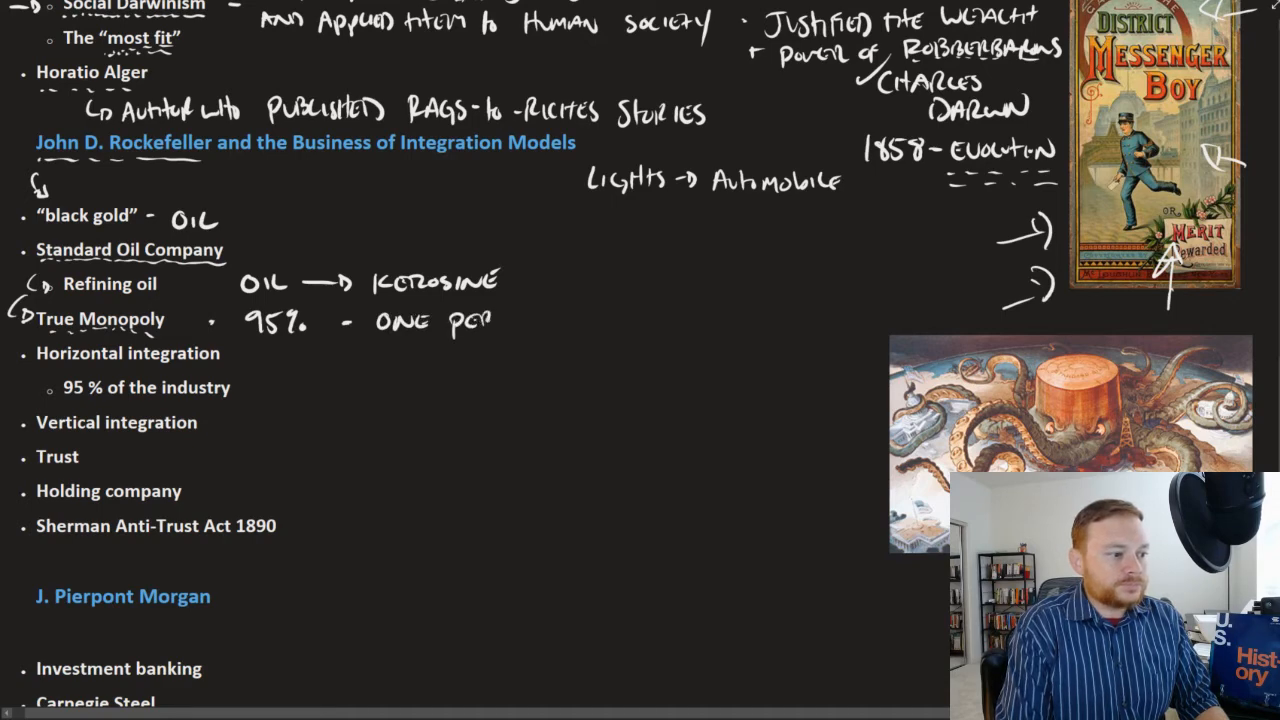
type("PERSON OWN THE ENTIER")
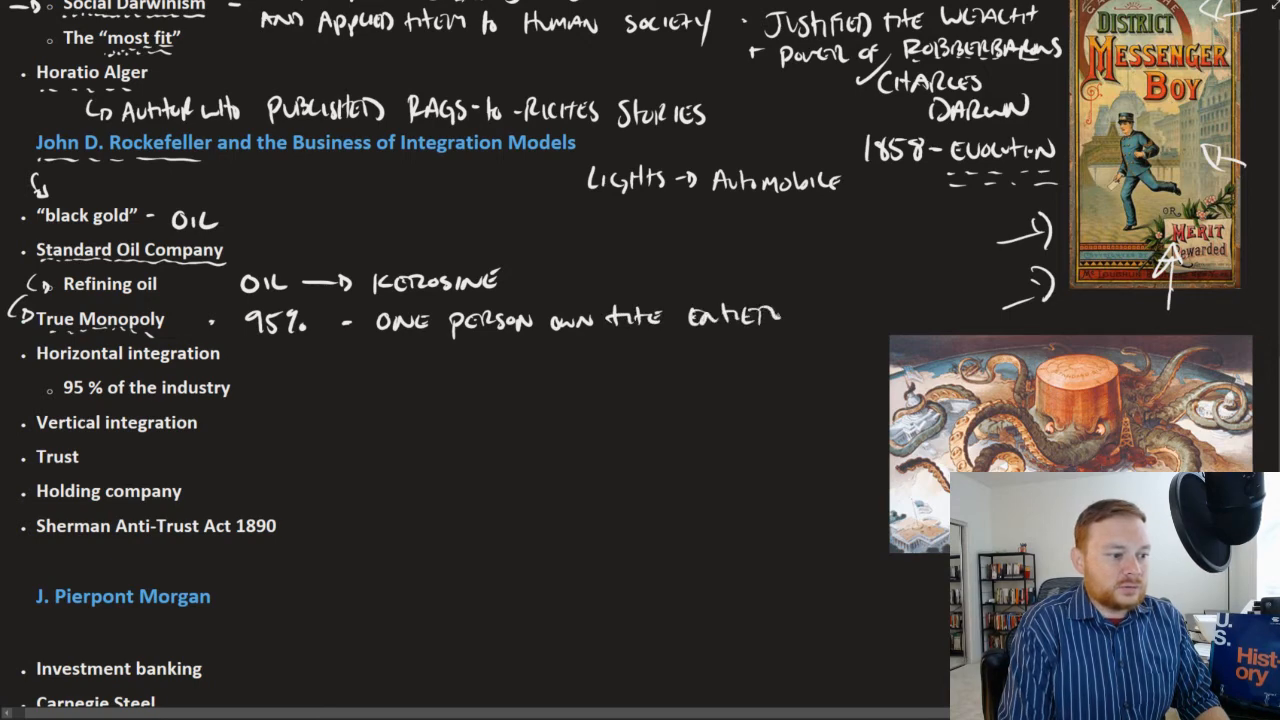
left_click(736, 318)
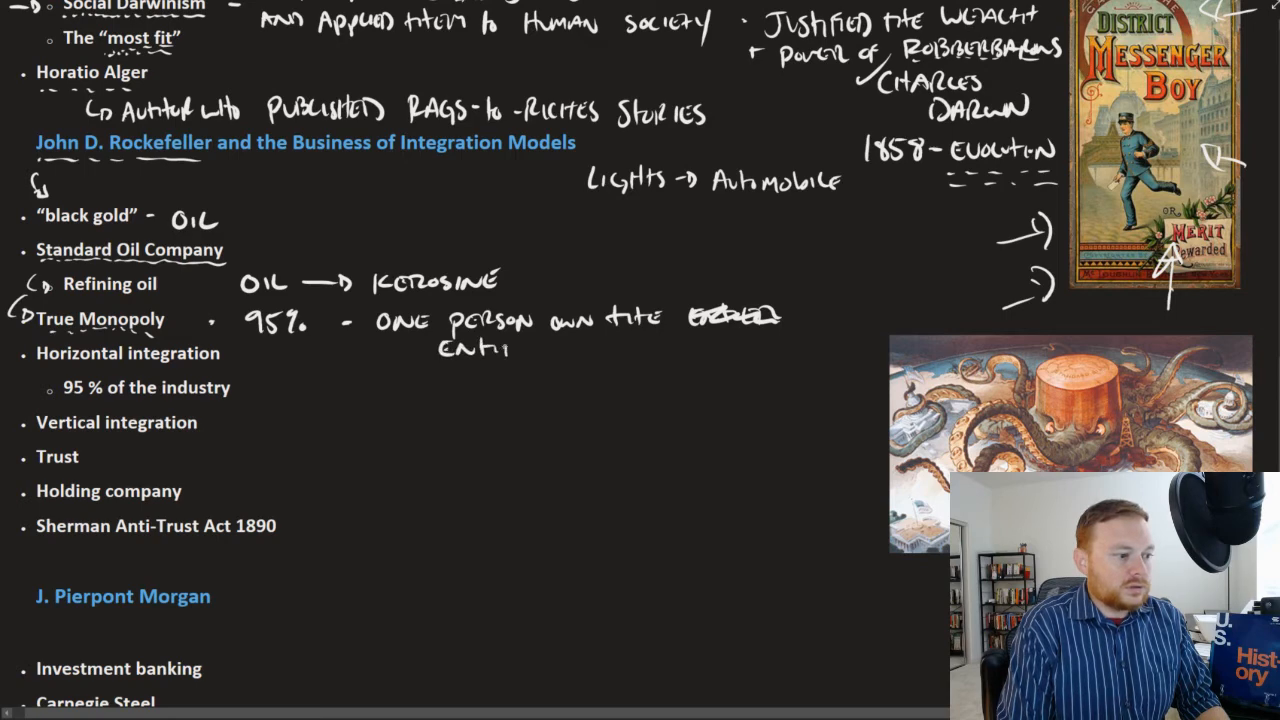
type("entire In")
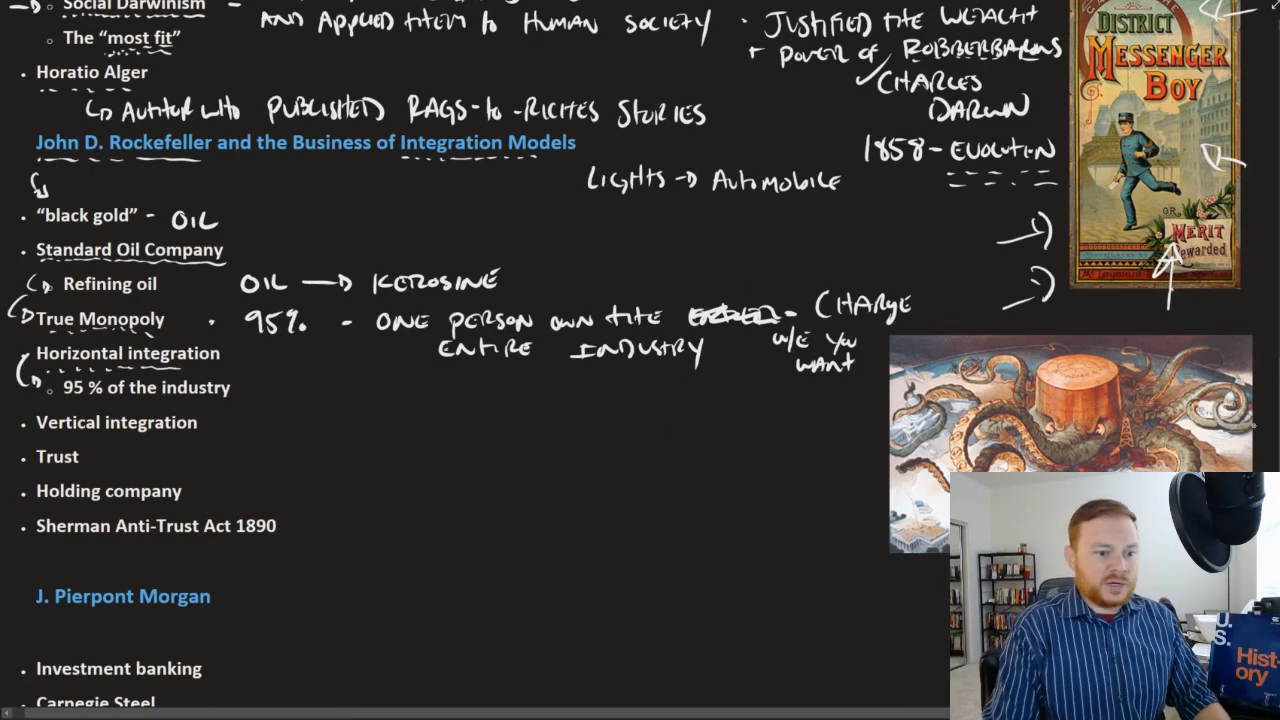
scroll("down", 3)
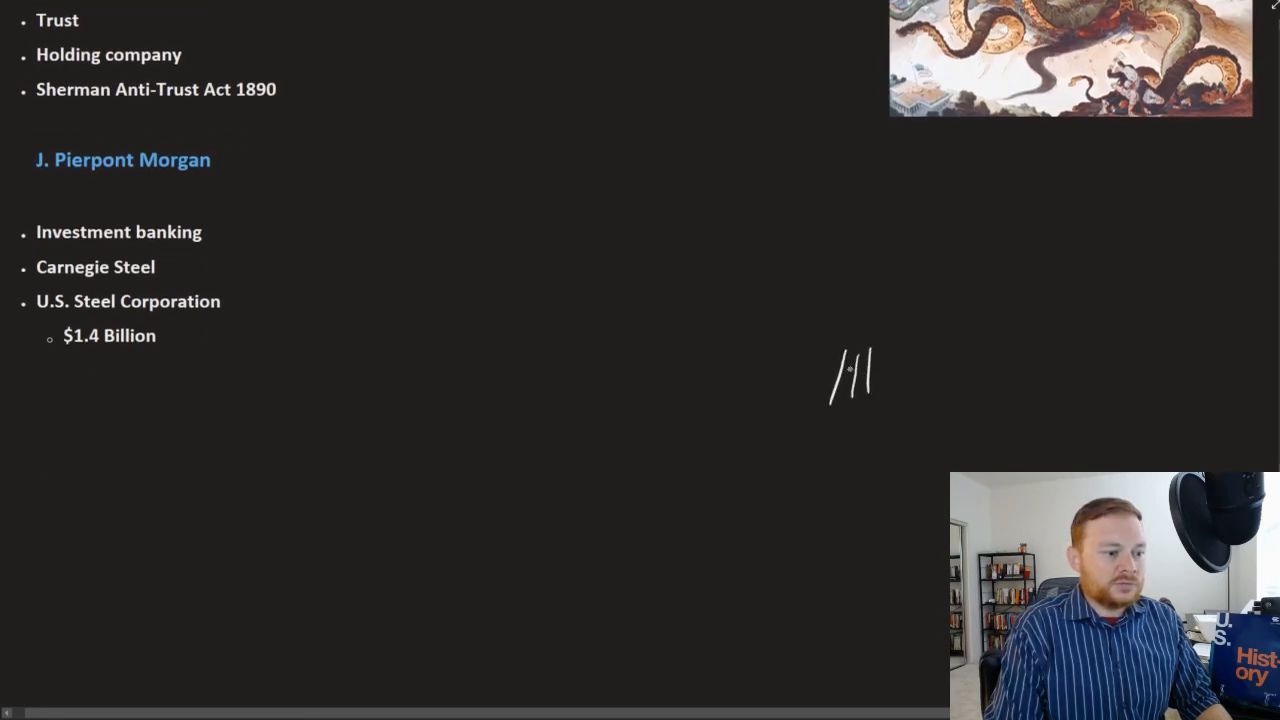
Step: Sketch a row of oil derricks and label them 'Drill oil'
left_click_drag(830, 370, 880, 370)
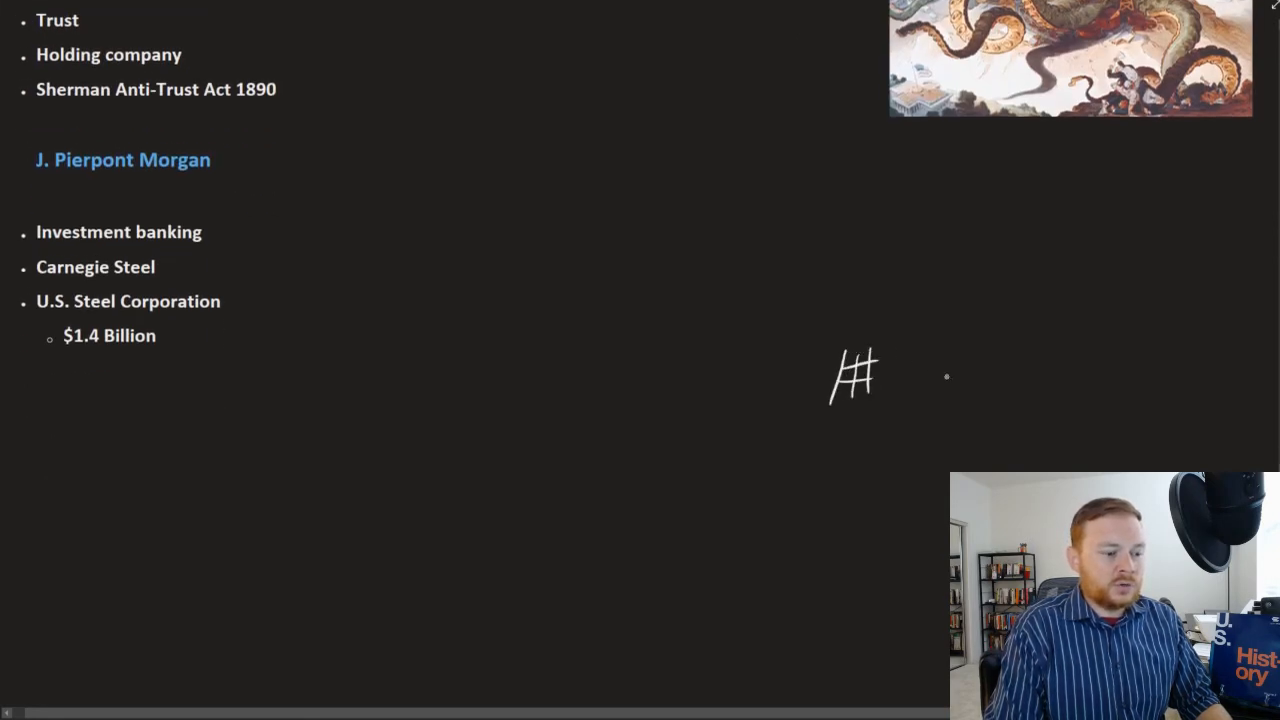
left_click_drag(944, 364, 980, 414)
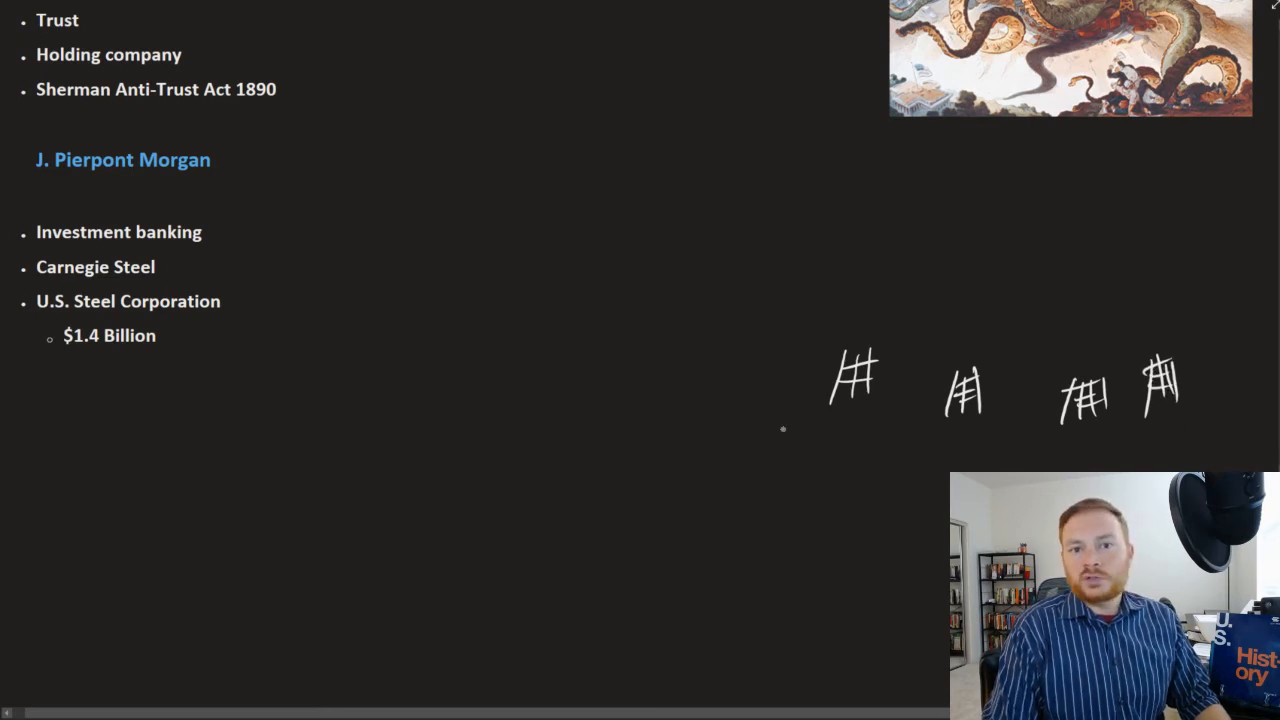
left_click_drag(896, 464, 950, 470)
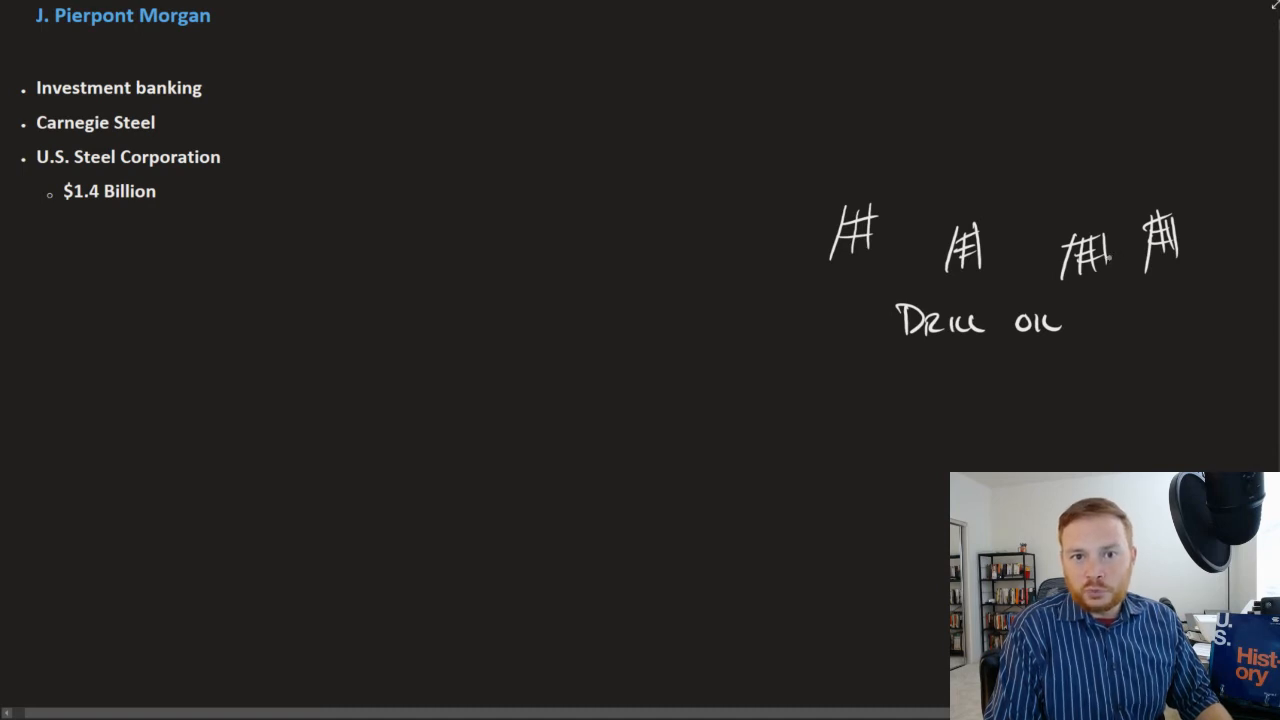
Step: Draw refineries and selling houses labelled 'Refine' and 'Sell', then tick Horizontal integration in yellow
left_click_drag(816, 120, 860, 104)
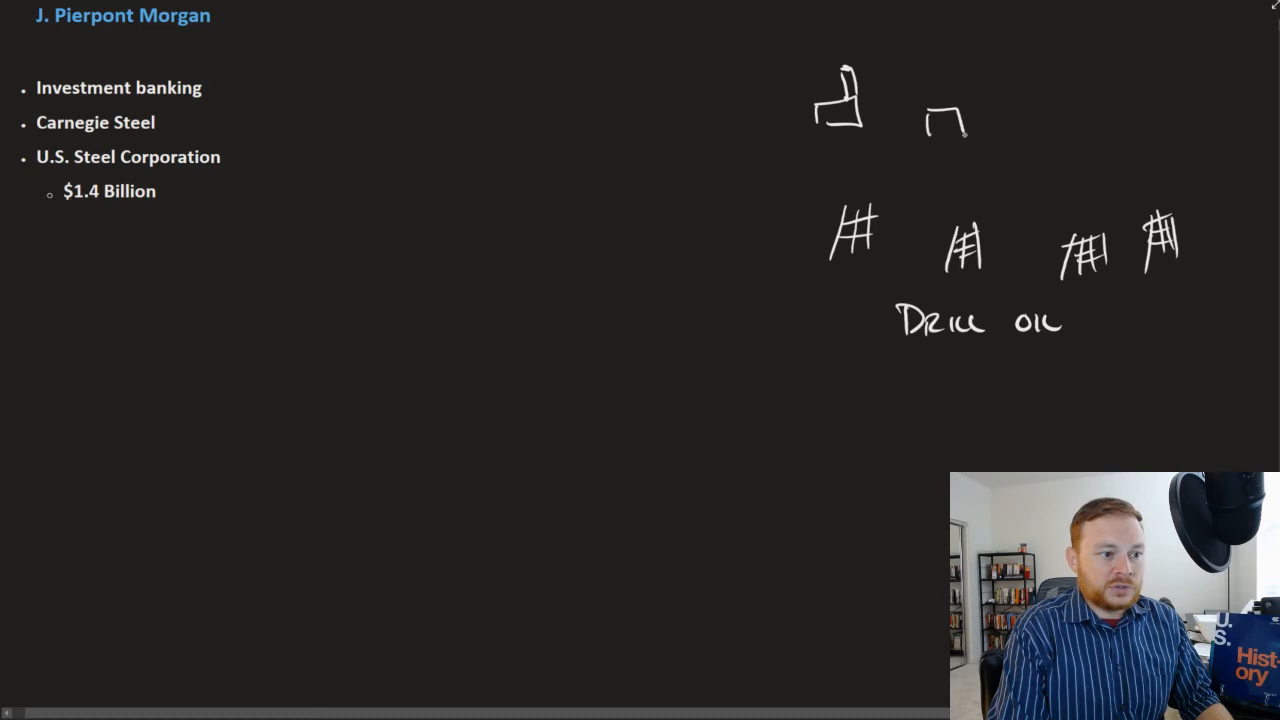
left_click_drag(944, 76, 1056, 140)
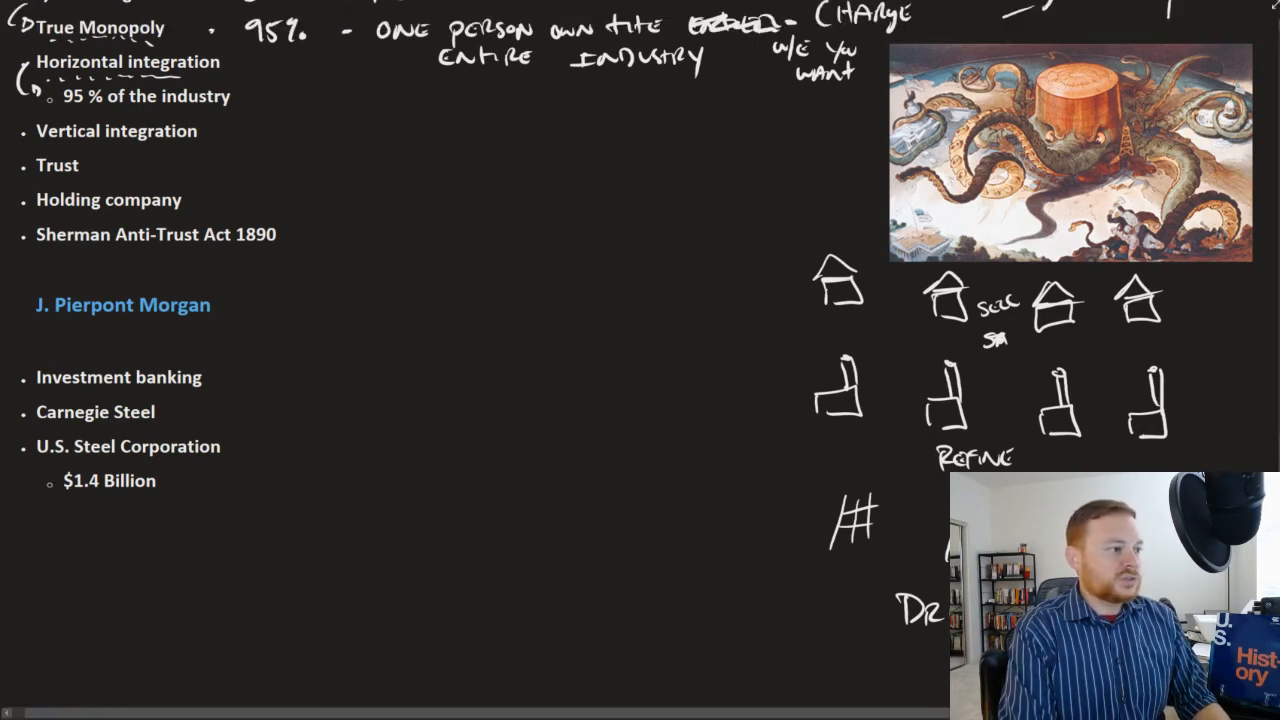
left_click_drag(810, 356, 890, 344)
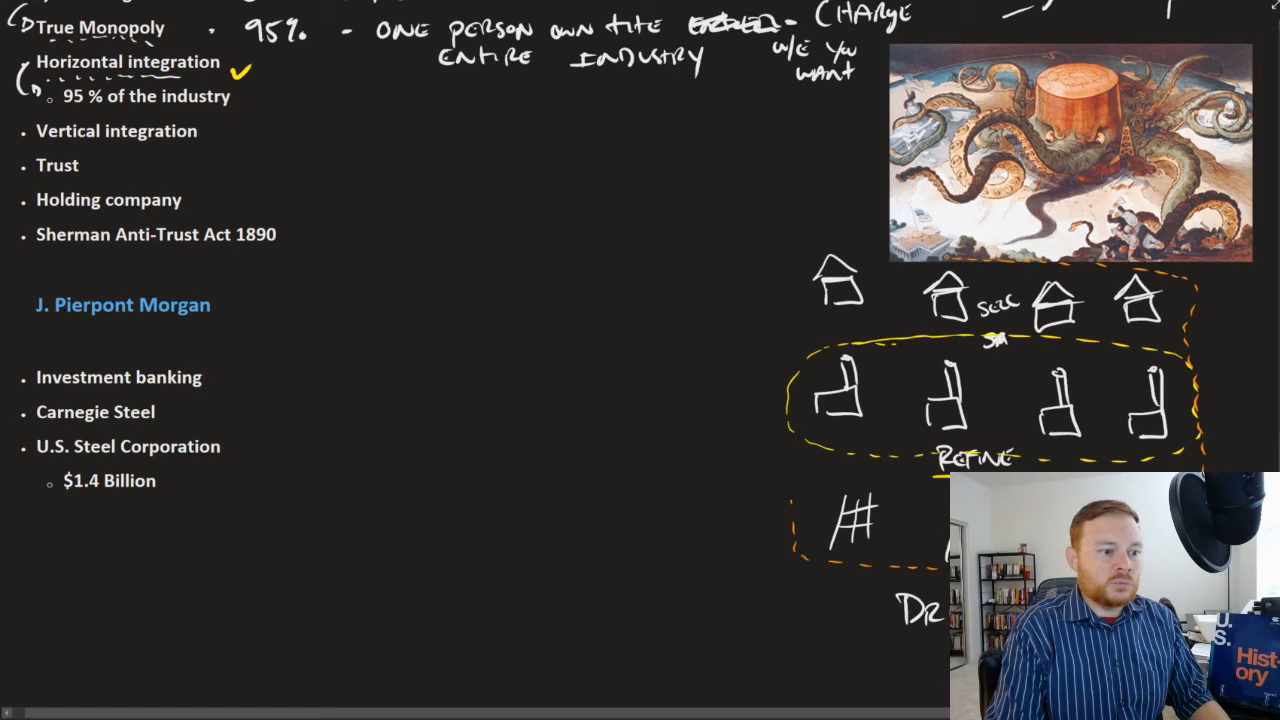
Step: Loop one well-to-refinery-to-store chain in orange ink
left_click_drag(940, 256, 784, 476)
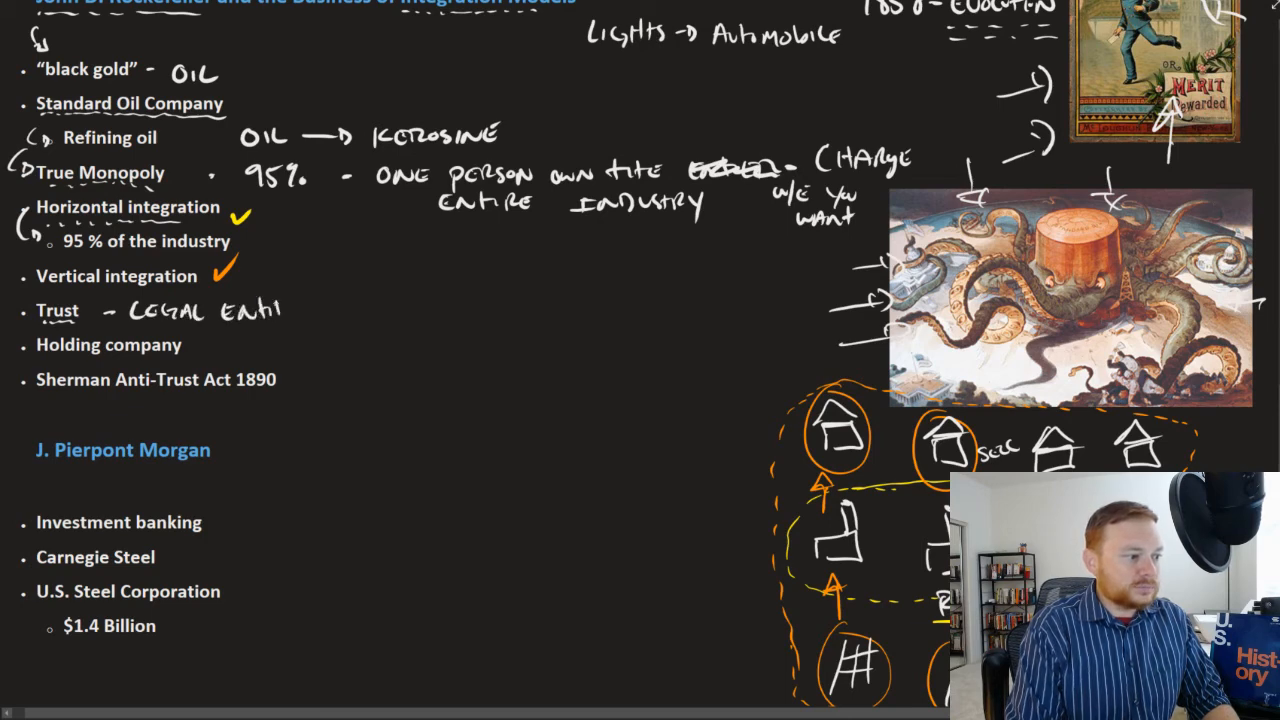
Step: Continue the Trust definition in ink with 'WHICH' after 'legal entity'
type("WHICH")
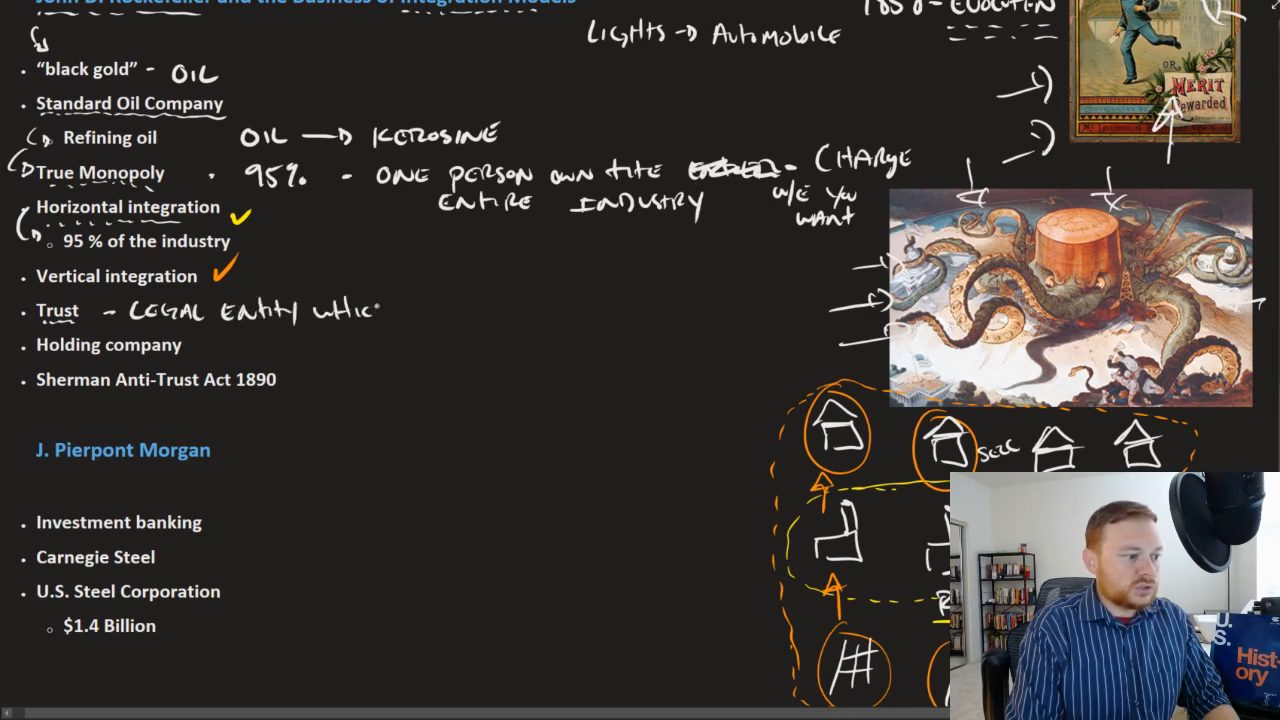